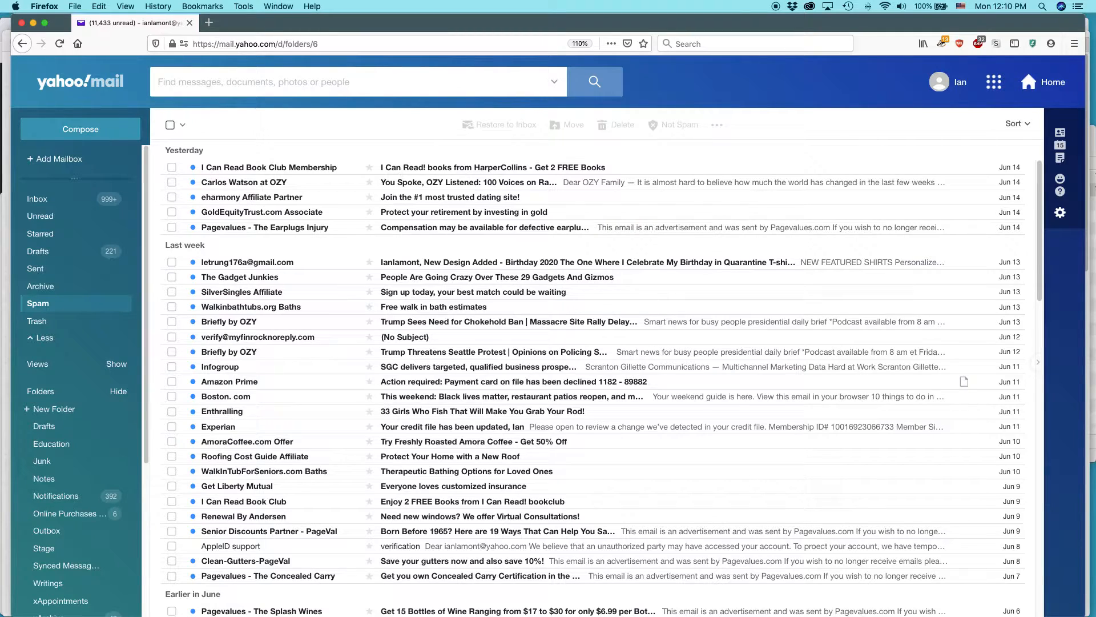
mouse_move(812, 609)
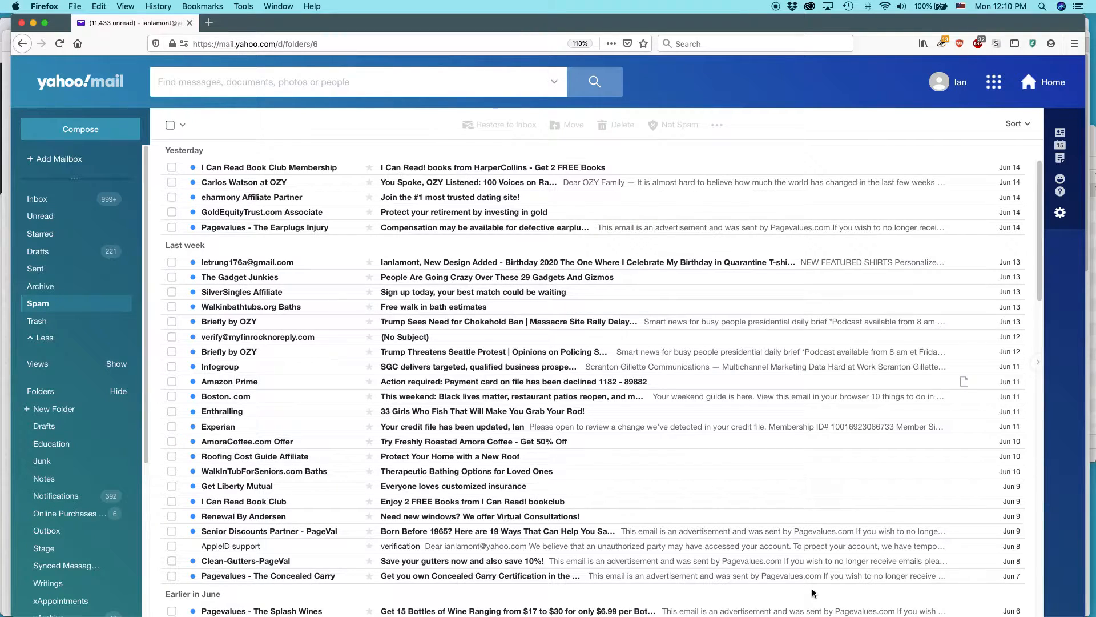
mouse_move(593, 251)
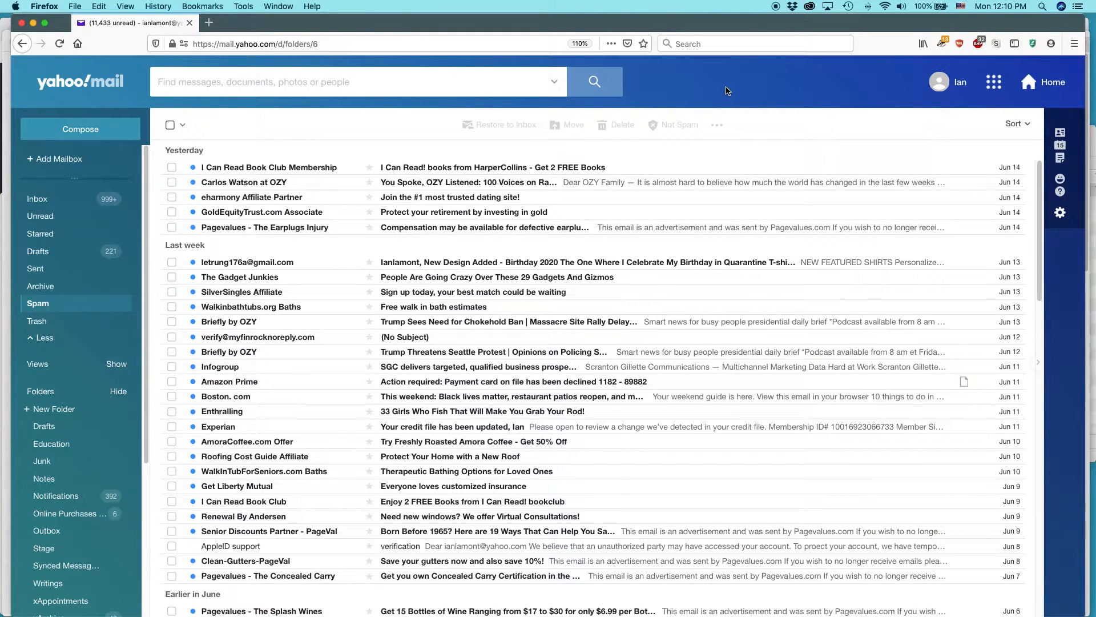
mouse_move(717, 127)
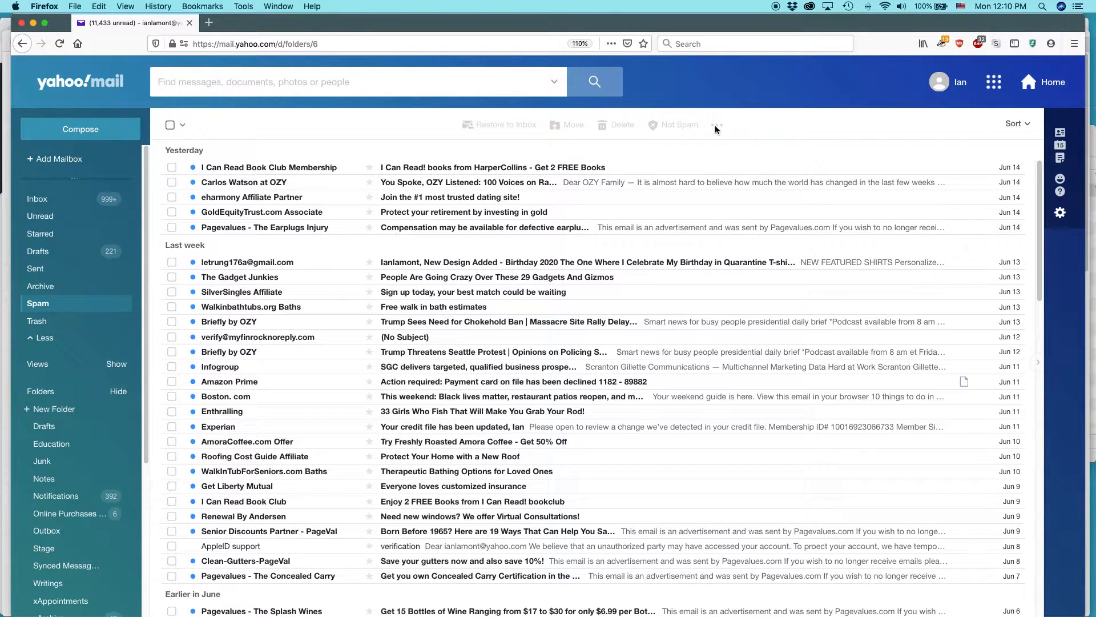
mouse_move(711, 91)
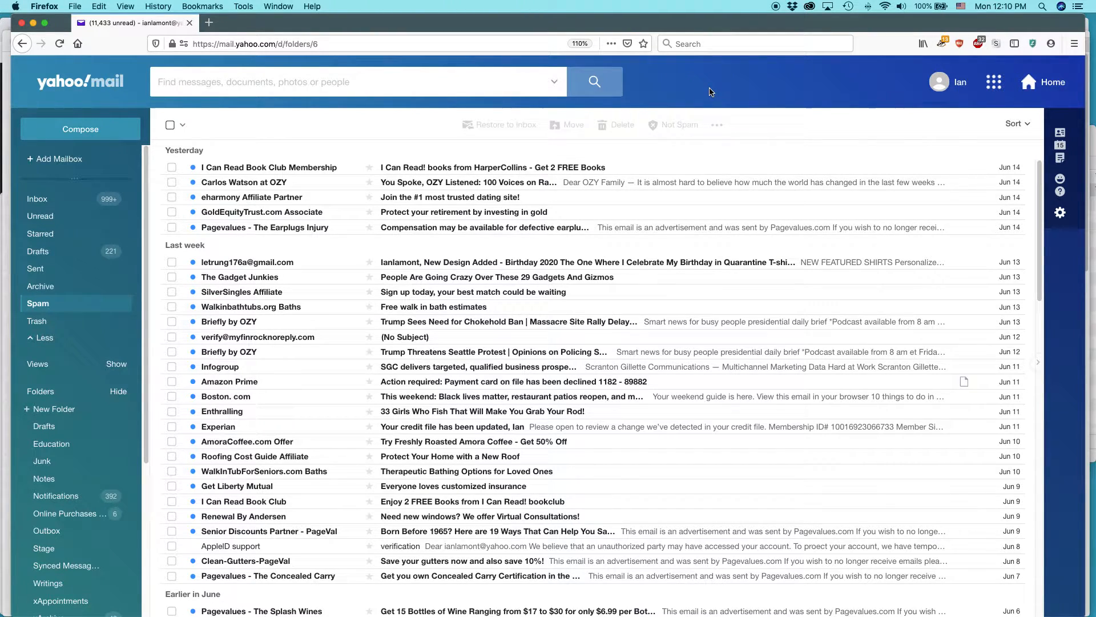
mouse_move(1060, 213)
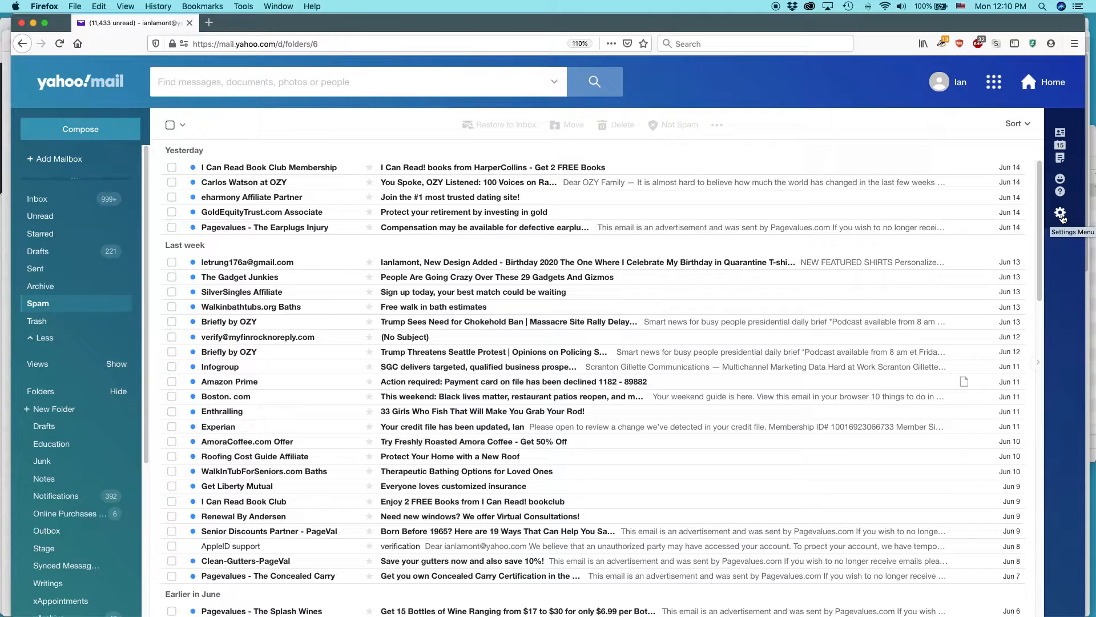
- Open More Settings from the Settings gear to reach the Personalize inbox page
left_click(1059, 213)
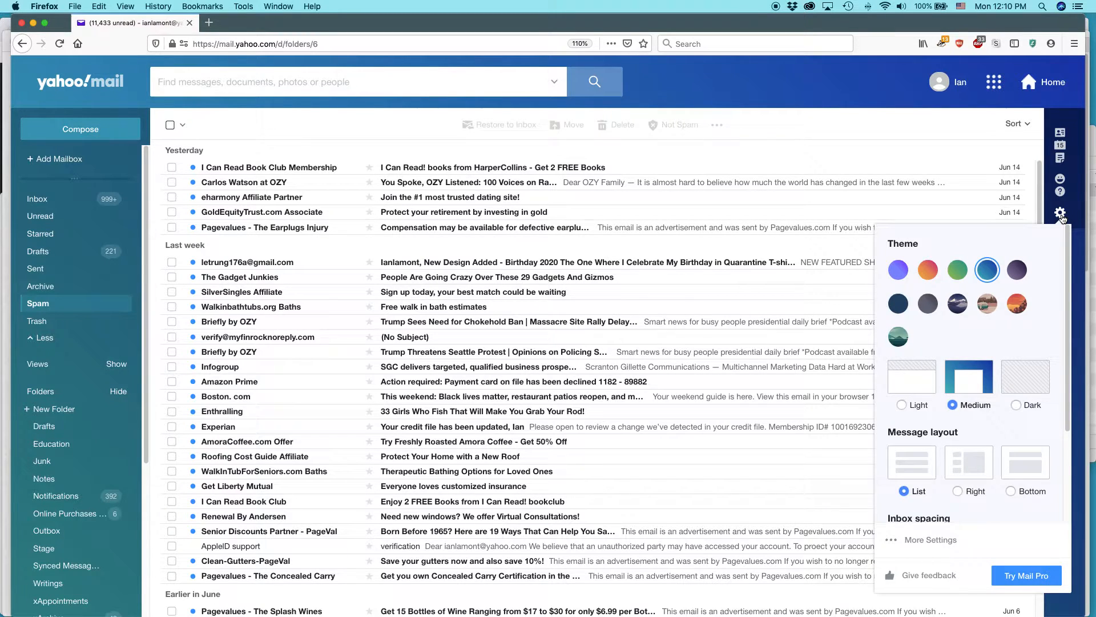
mouse_move(1061, 334)
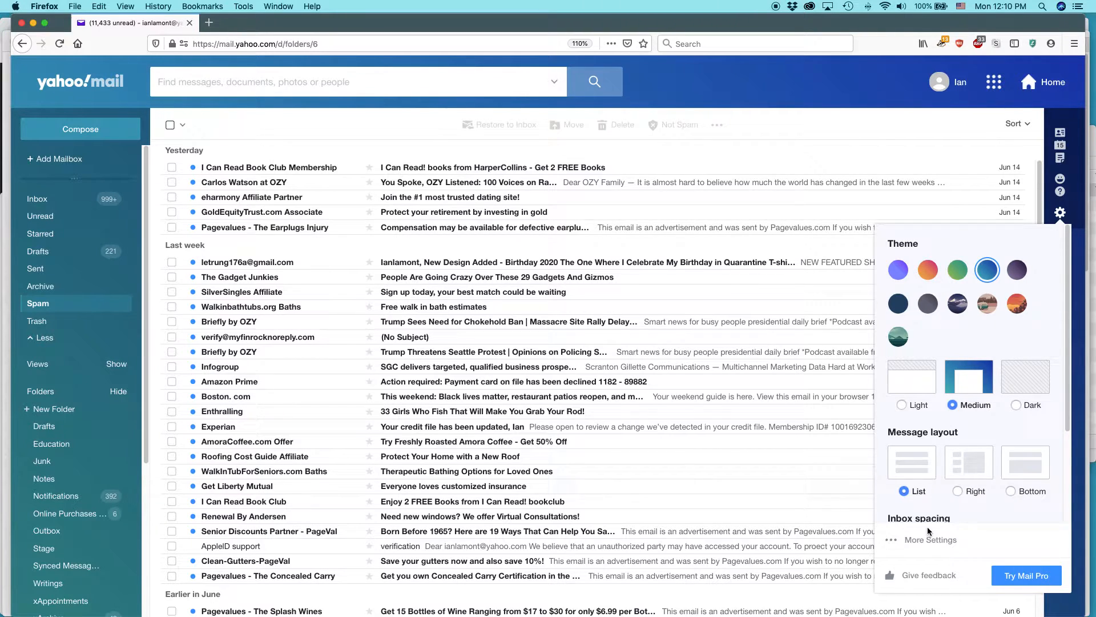
left_click(931, 539)
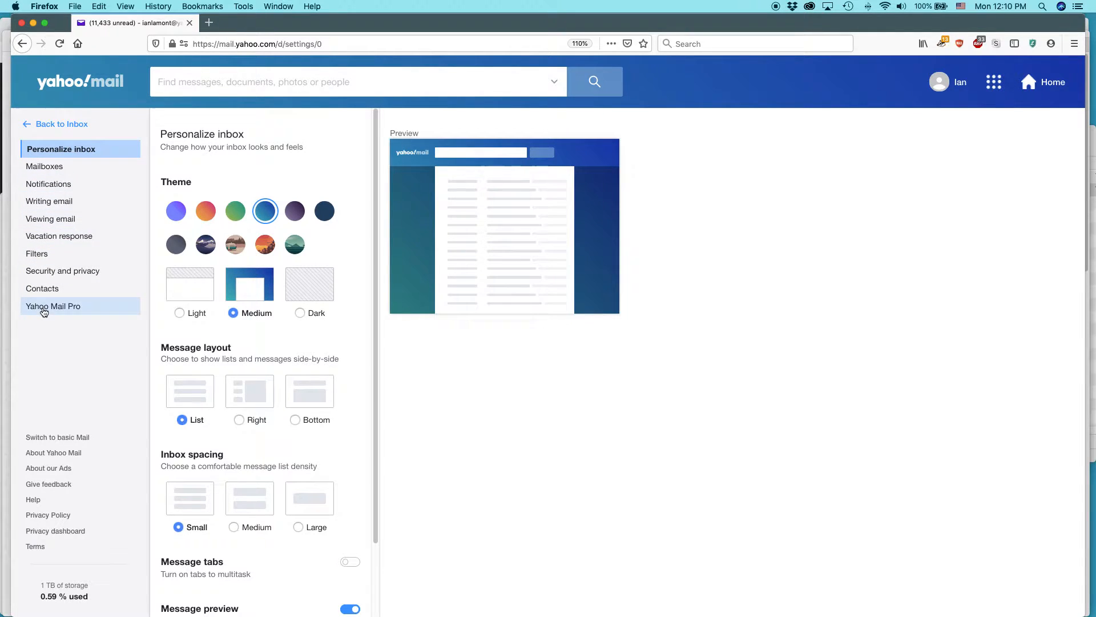
- Go to Vacation response settings and switch the vacation response toggle on
left_click(59, 236)
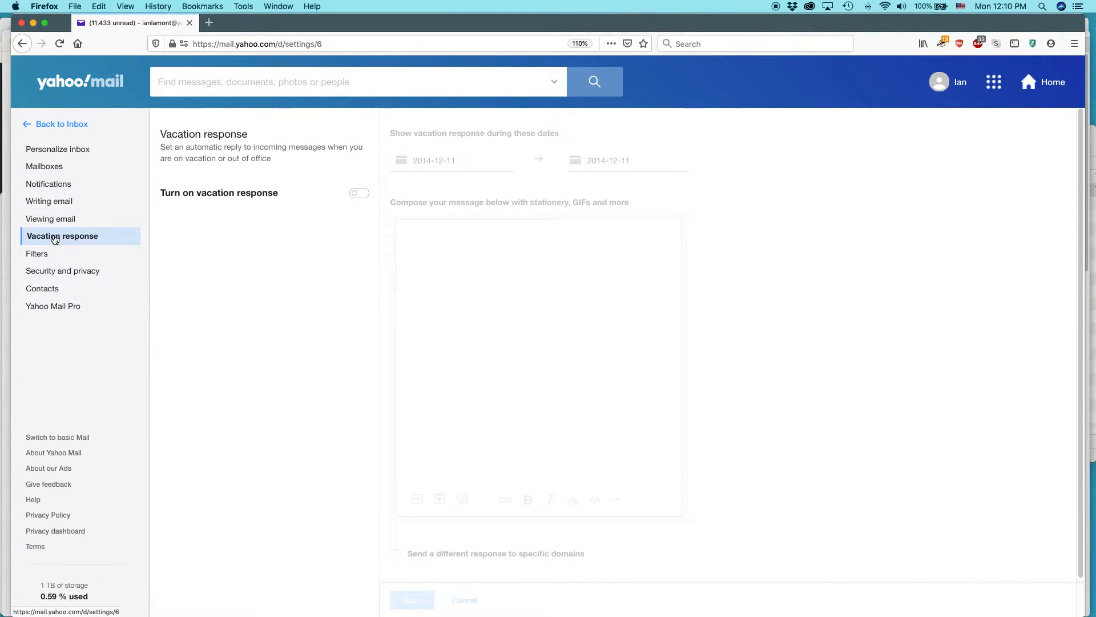
mouse_move(196, 148)
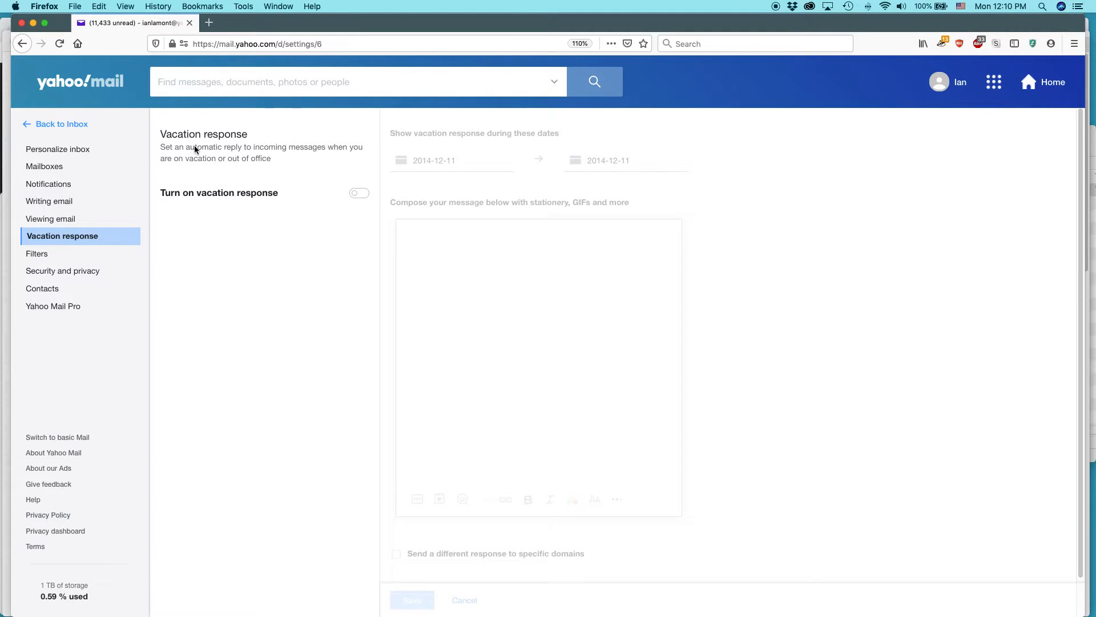
mouse_move(303, 191)
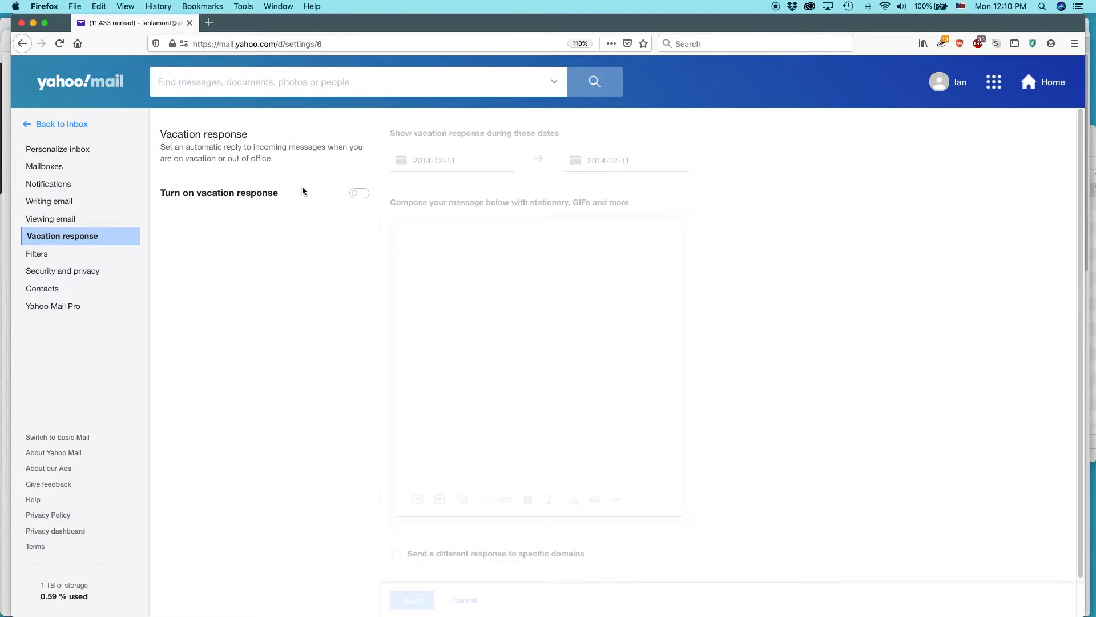
mouse_move(238, 200)
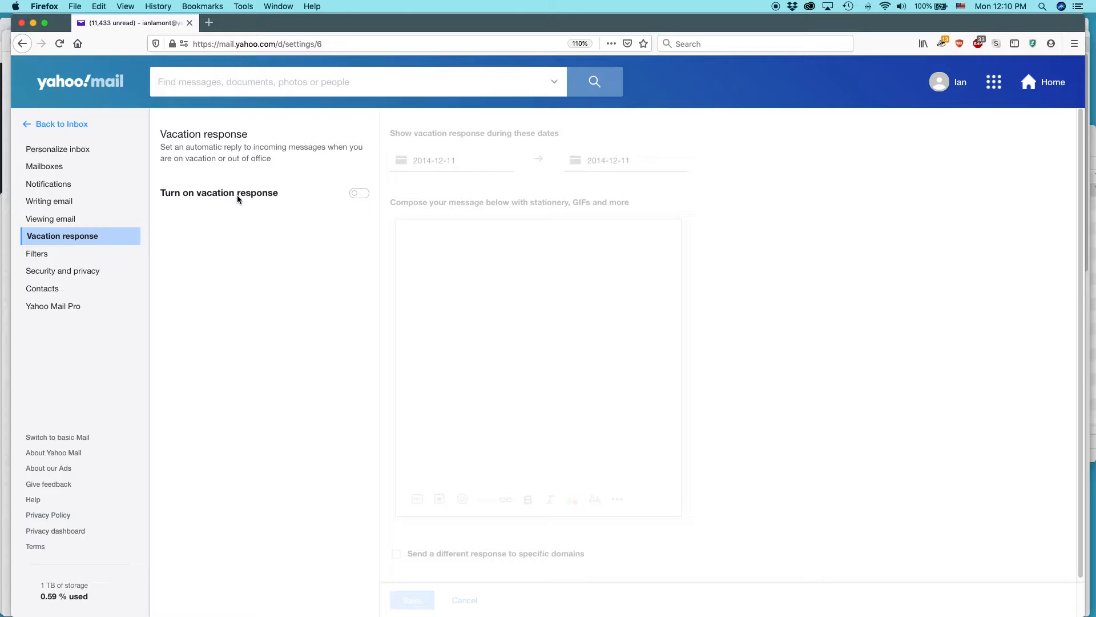
left_click(359, 193)
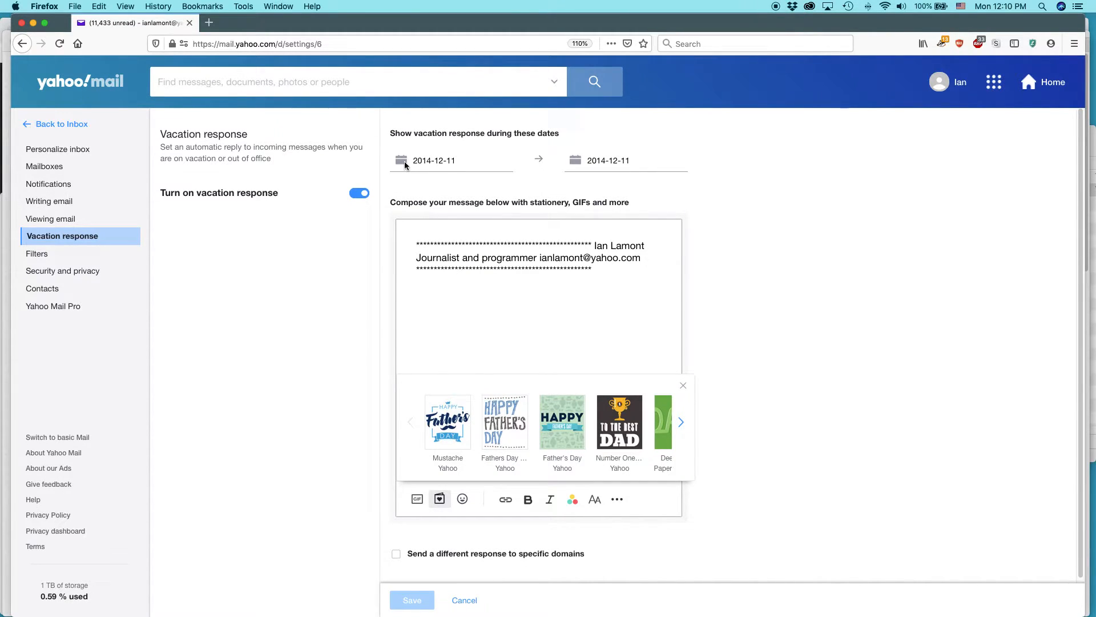
- Pick July 1, 2020 as the start date and July 10, 2020 as the end date
left_click(450, 160)
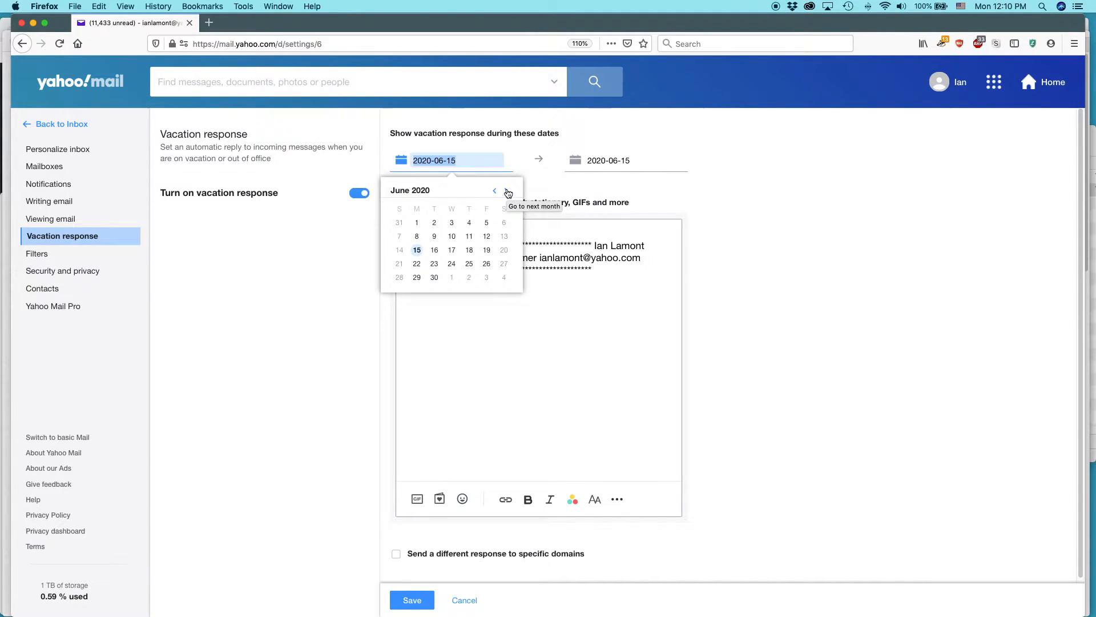
left_click(507, 190)
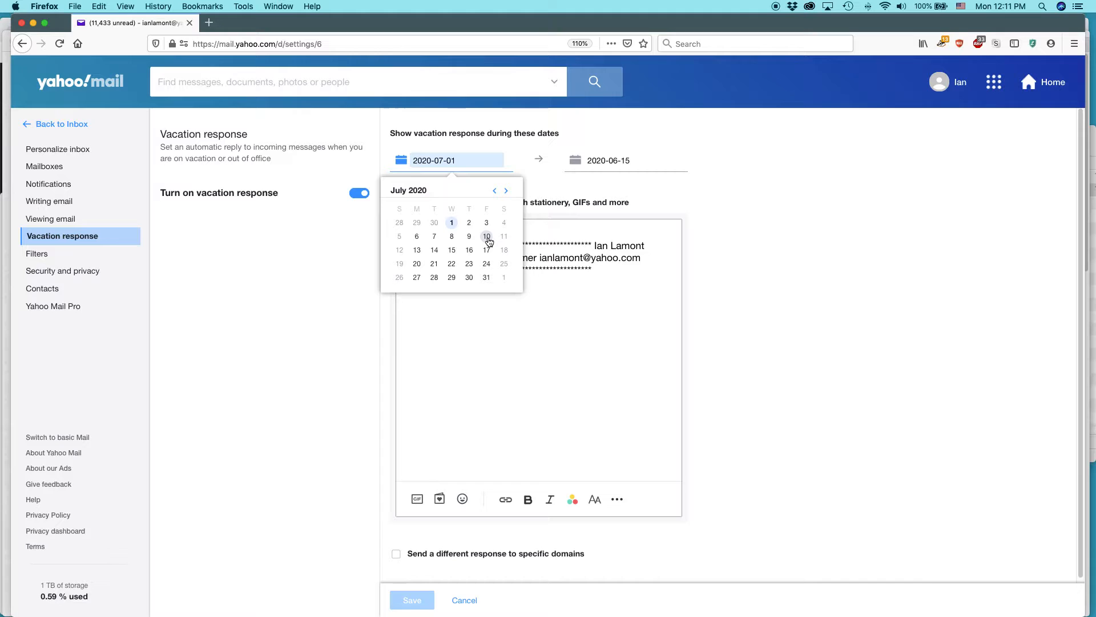
left_click(486, 236)
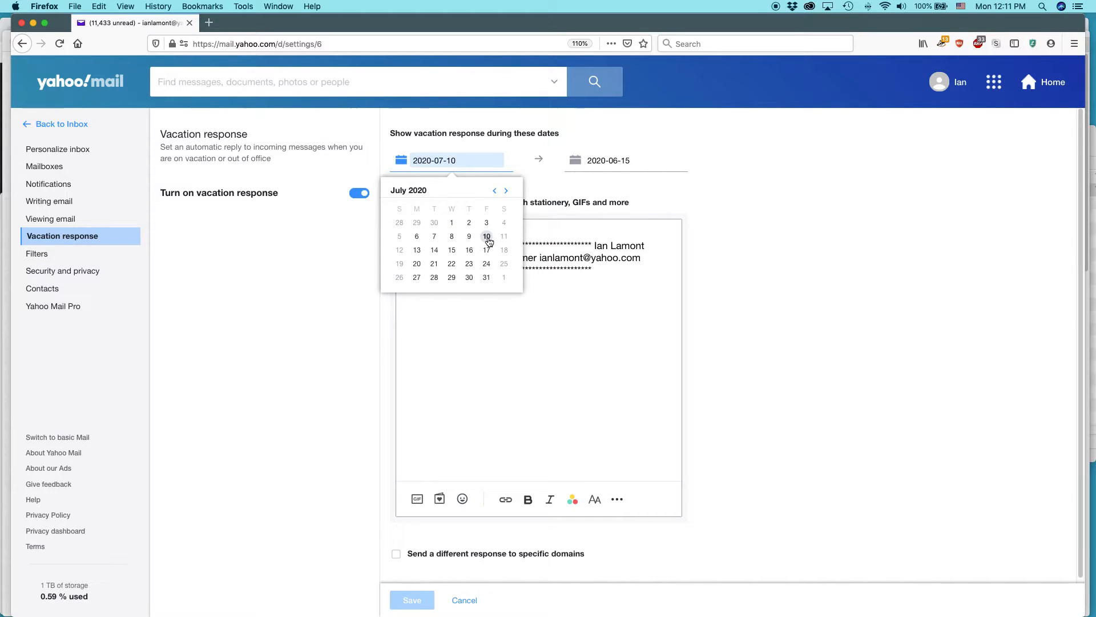
left_click(451, 222)
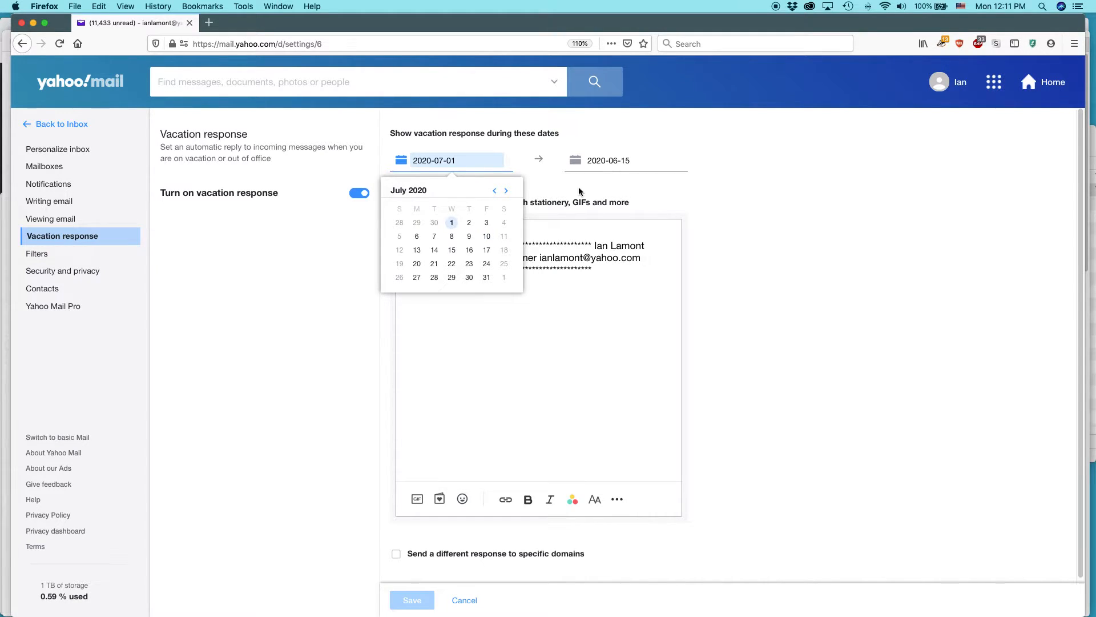
left_click(608, 160)
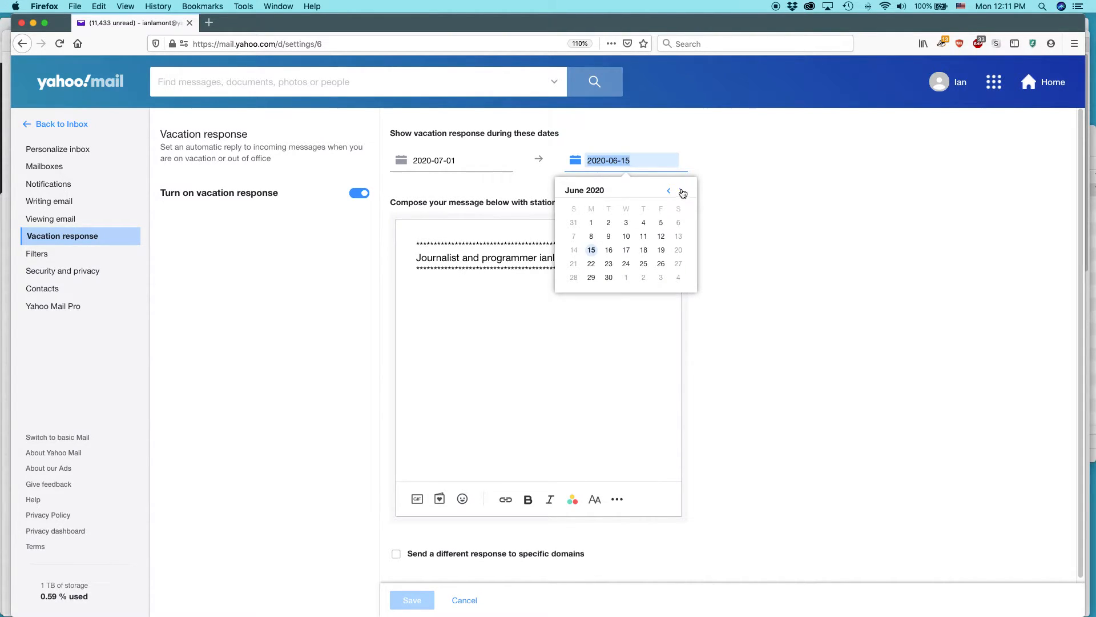
left_click(681, 190)
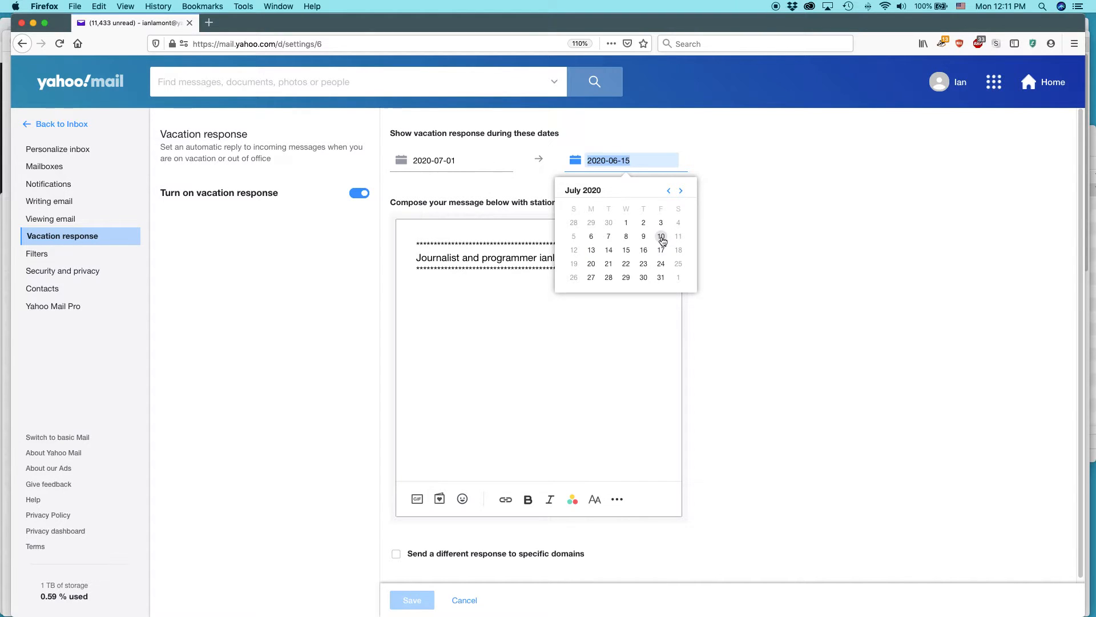
left_click(661, 236)
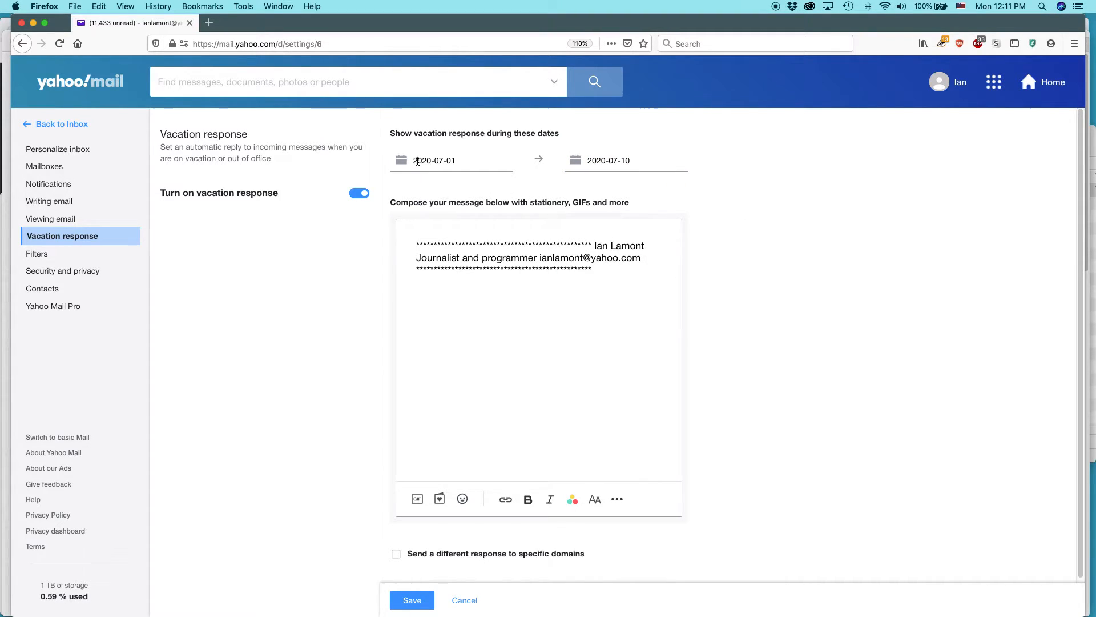
- Replace the default signature with 'Hi! I am unable to respond to your email until I get back from vacation on July 10.'
left_click(447, 160)
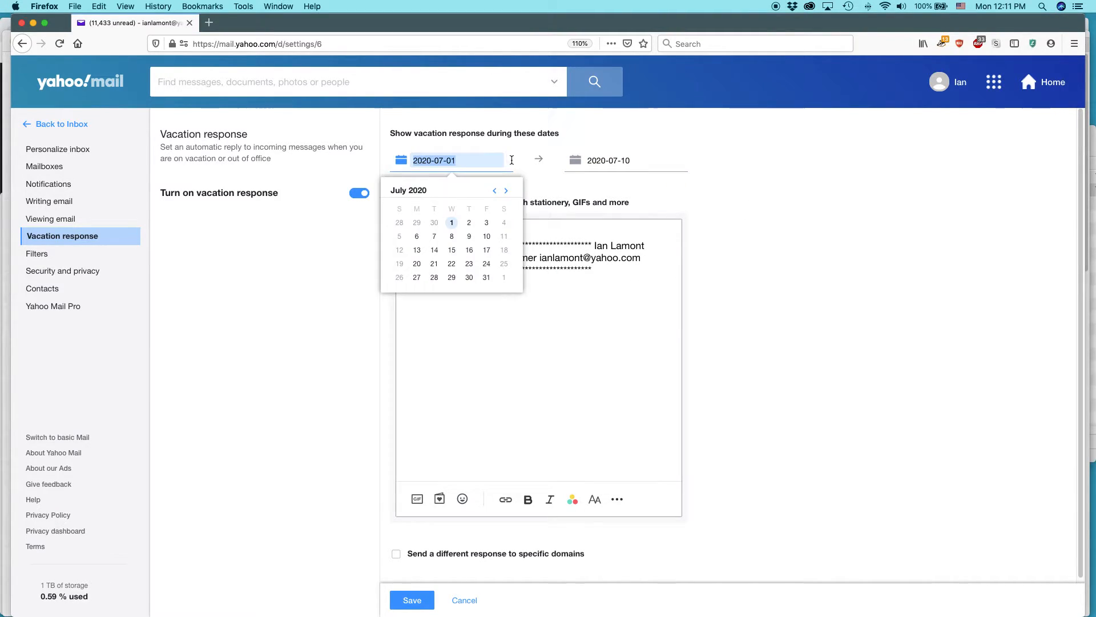
left_click(626, 160)
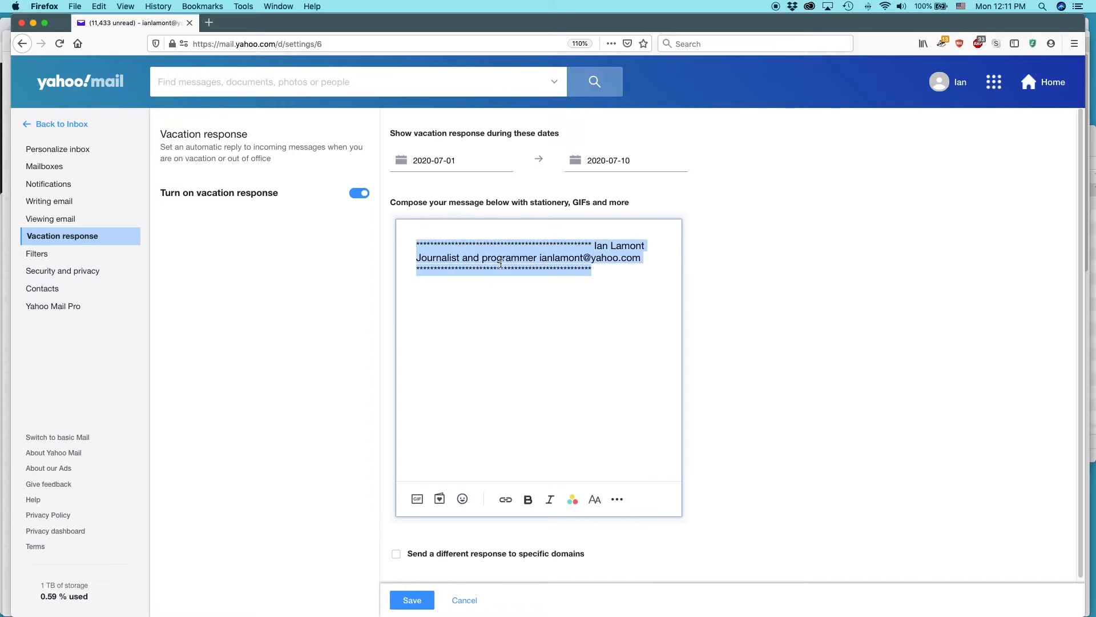
key("Delete")
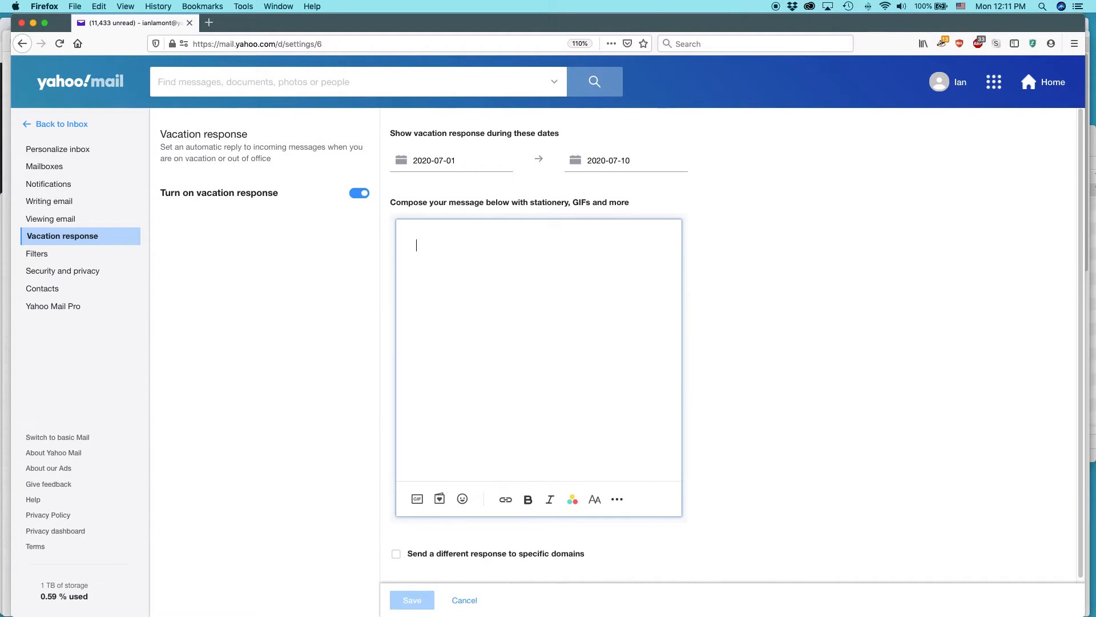
type("Hi!")
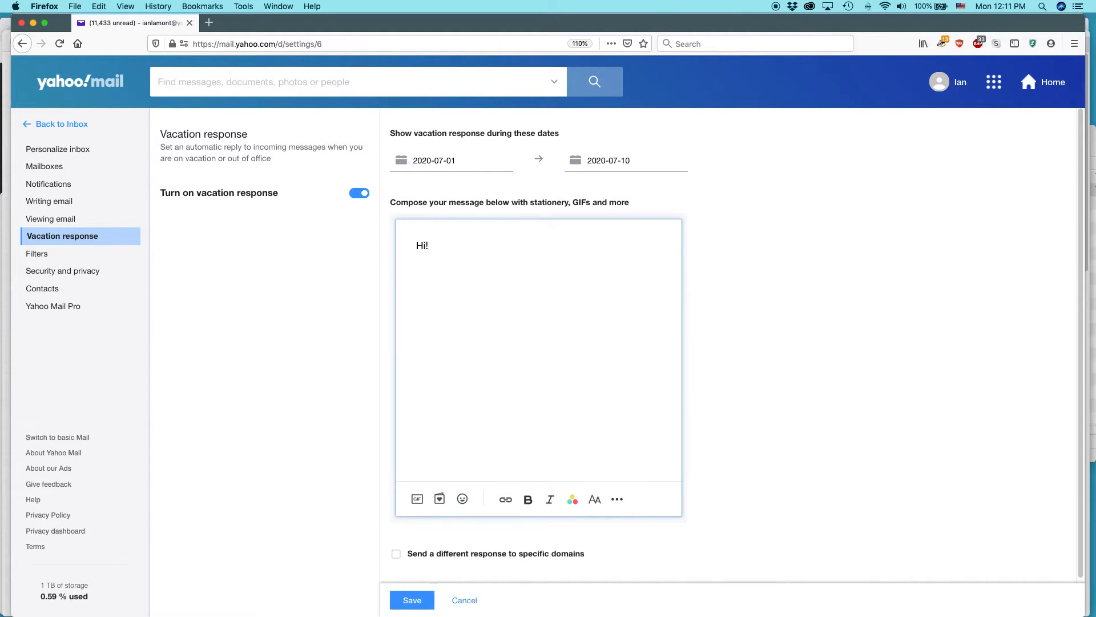
type("I am unable")
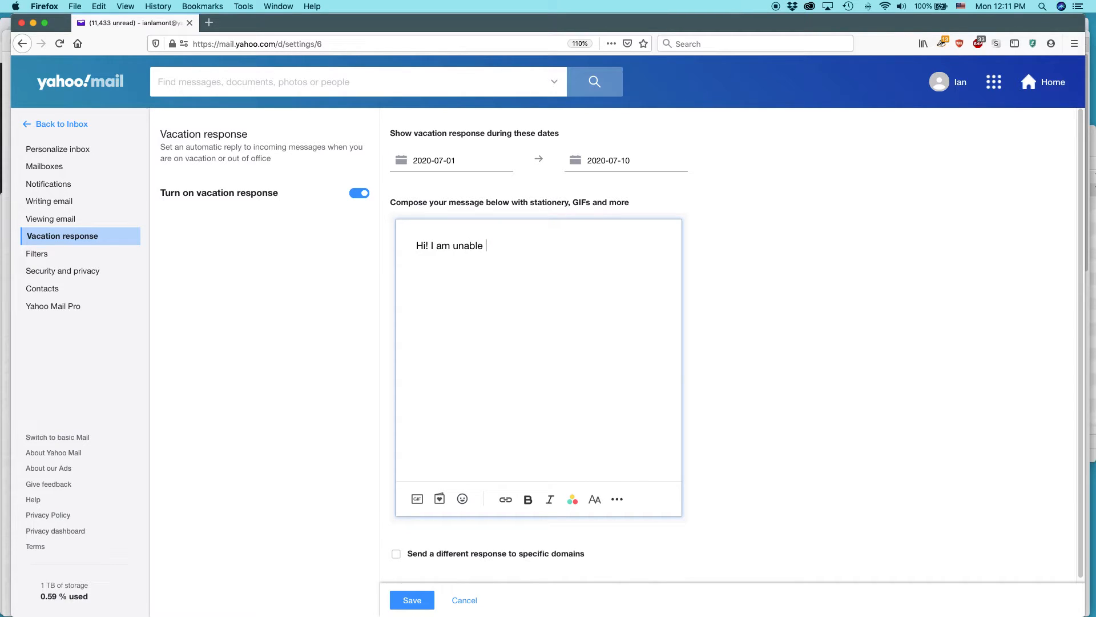
type("to respond y")
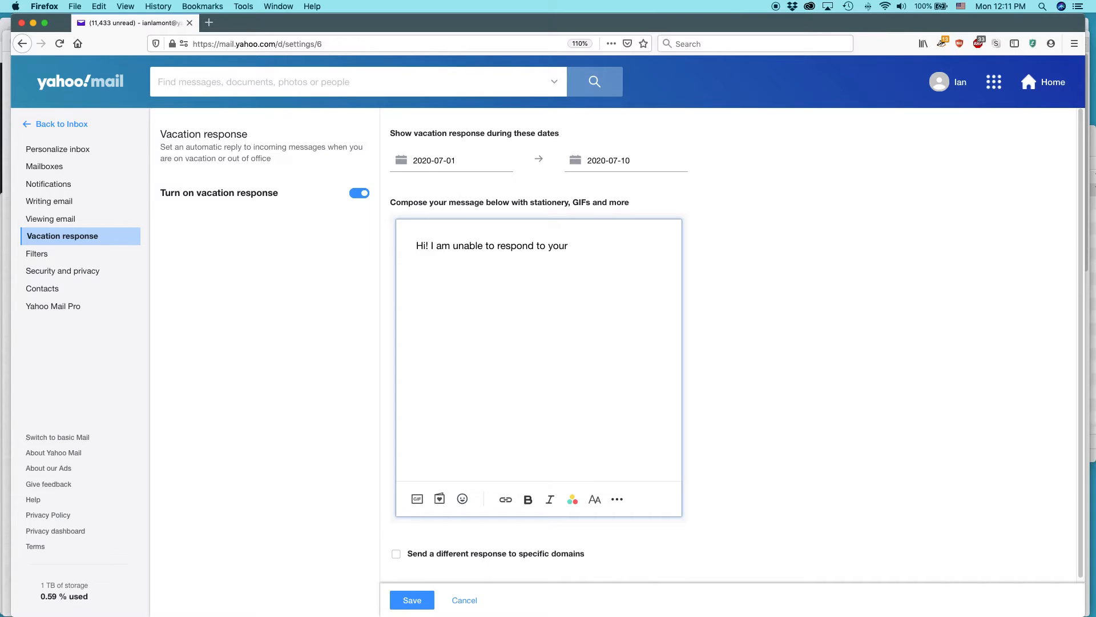
type("email")
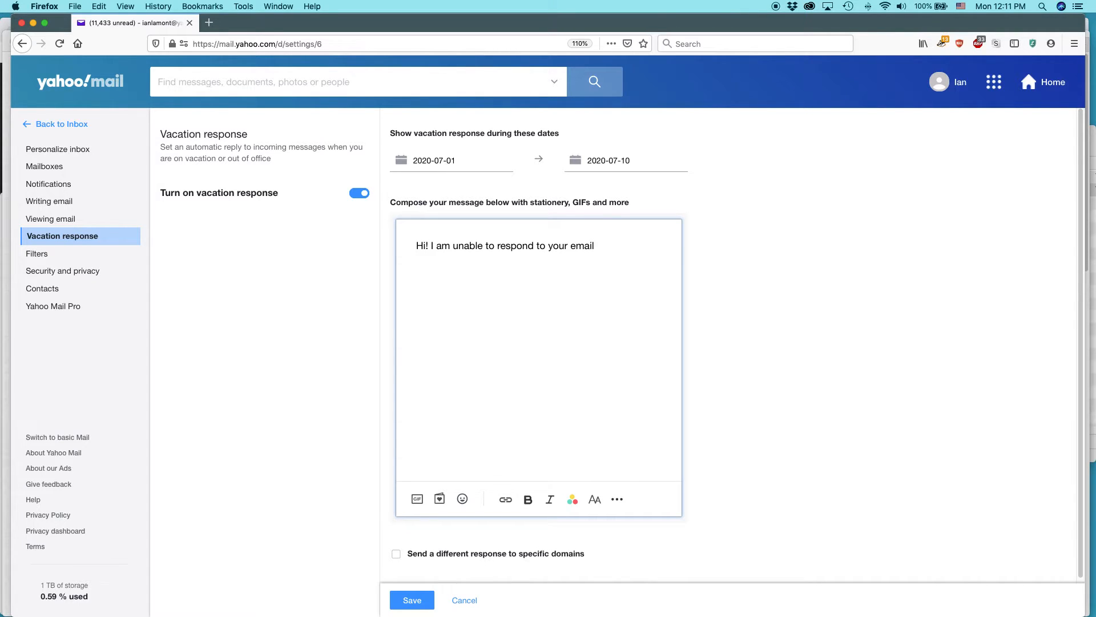
type("until I get")
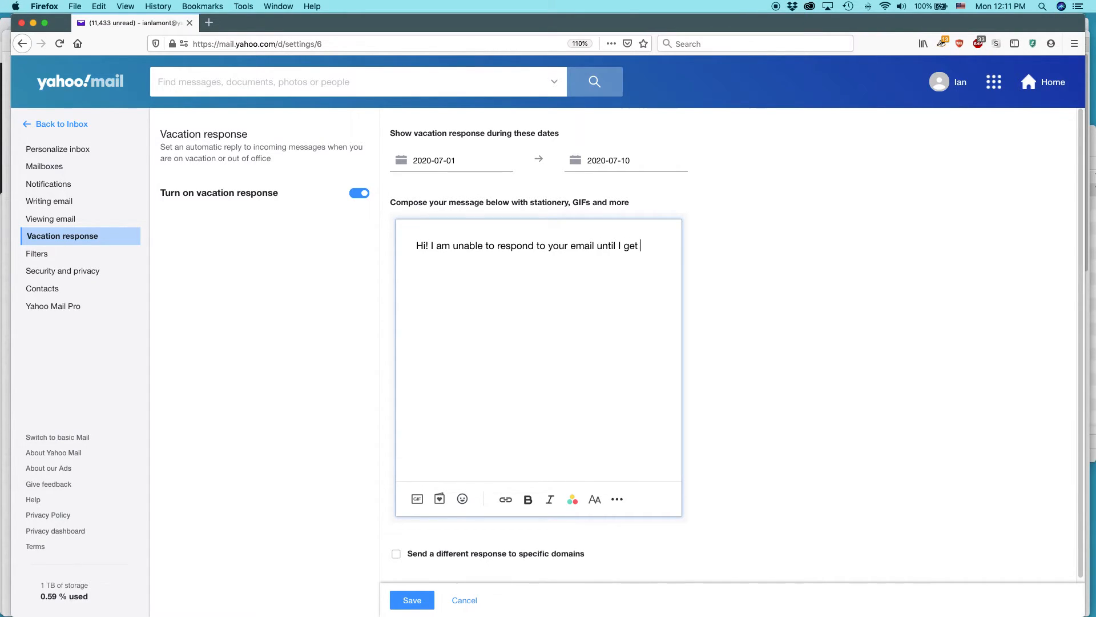
type("back from b")
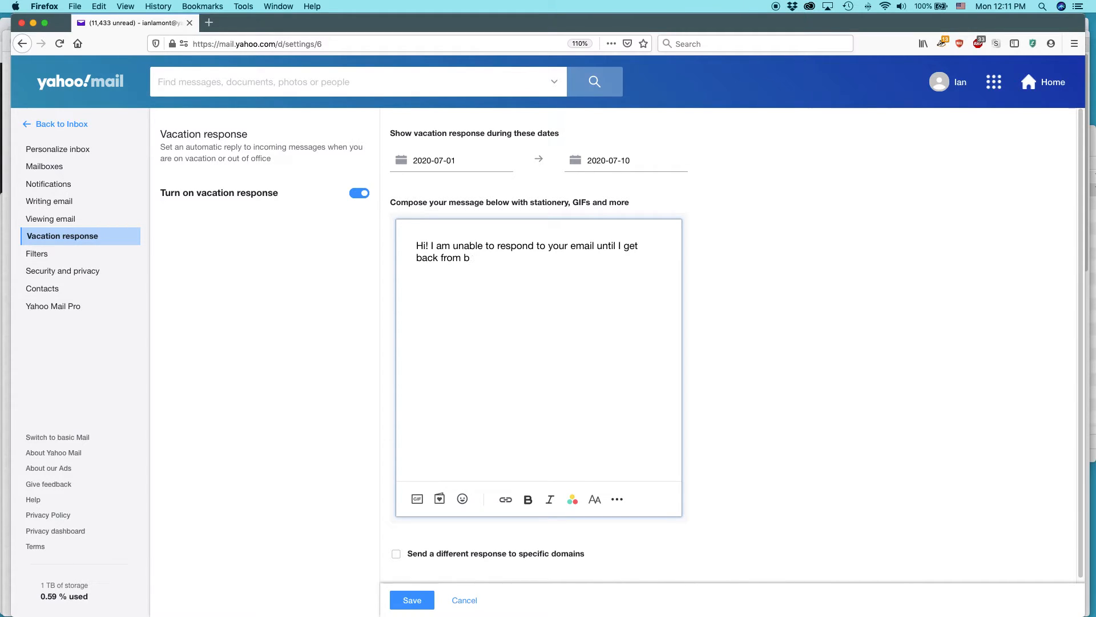
type("acation on")
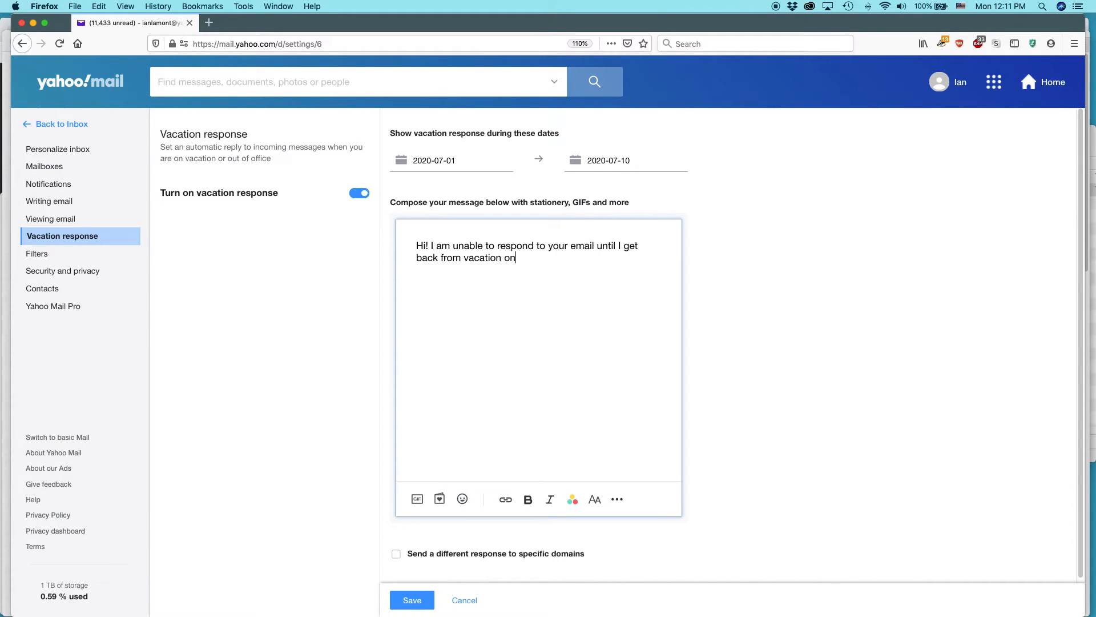
type("July")
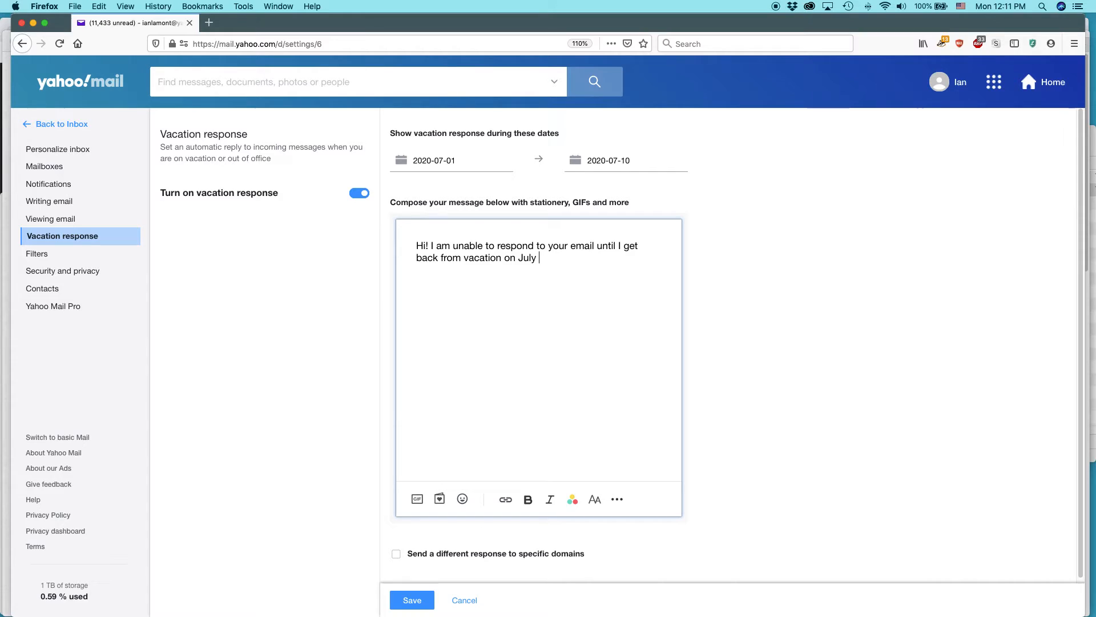
type("10.")
type("Sincerely, Ian Lamont")
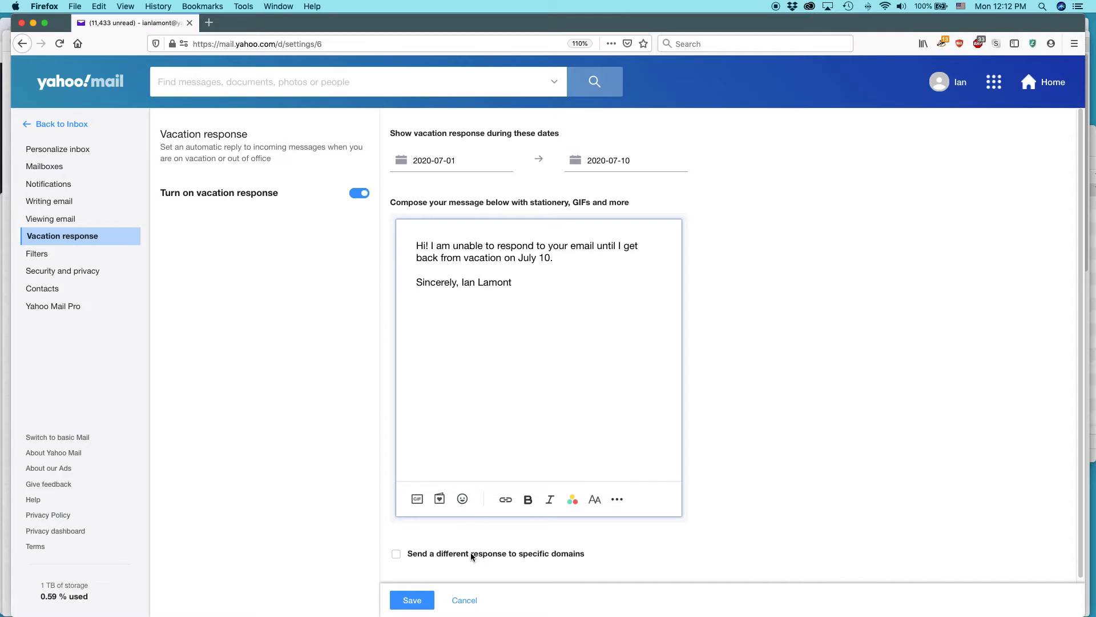
- Insert the grinning smiley emoji under the reply's sign-off
left_click(462, 499)
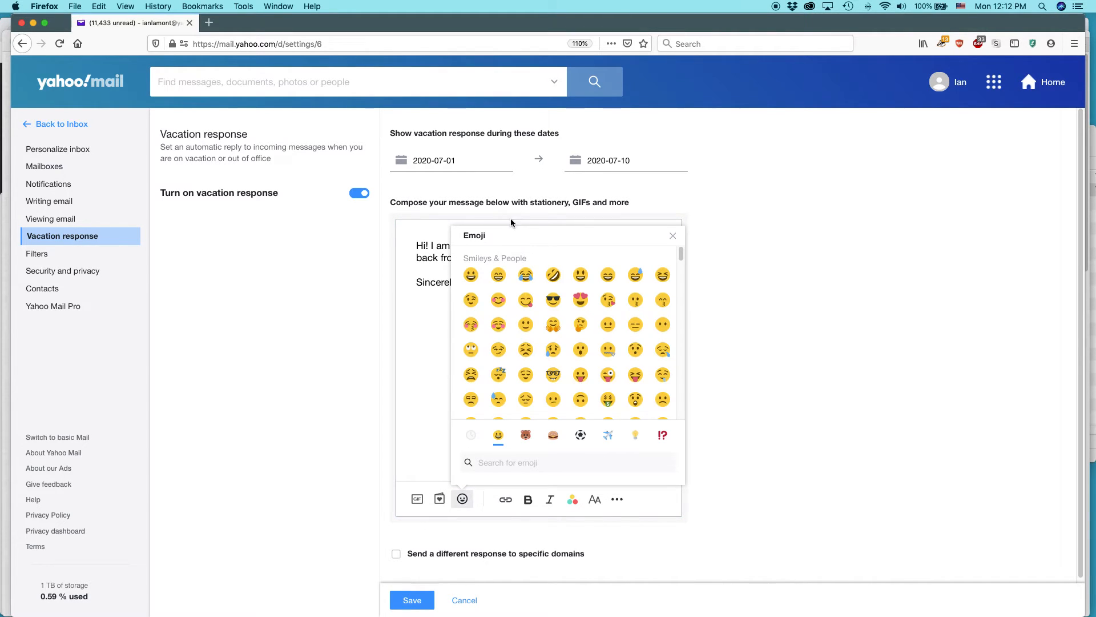
left_click(471, 274)
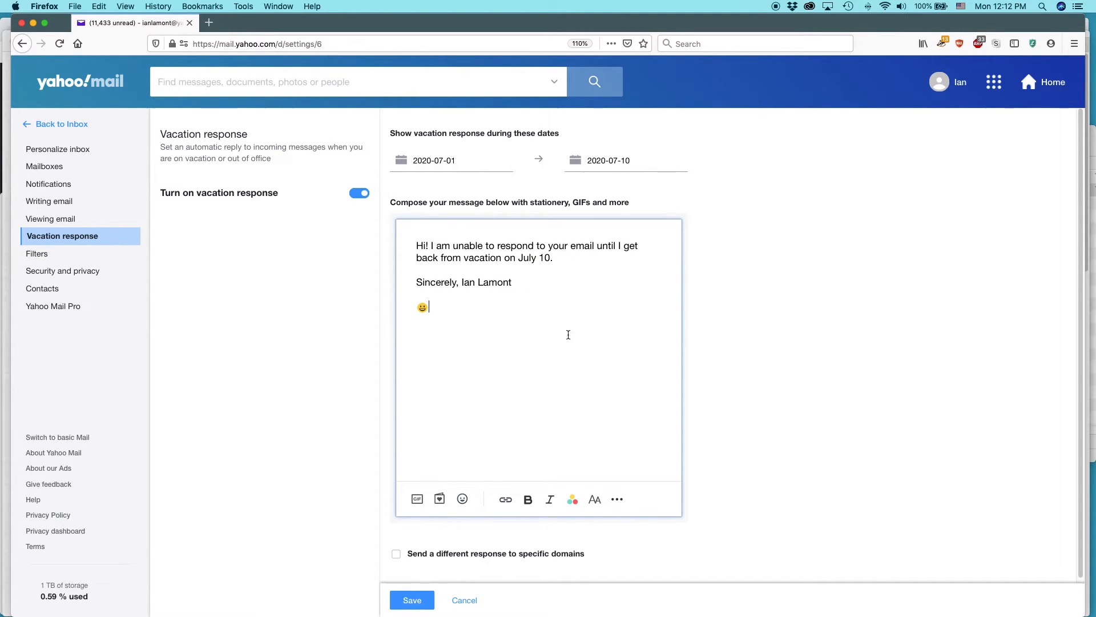
- Enable a different response for specific domains and enter i30media.com as the first domain
scroll("down", 3)
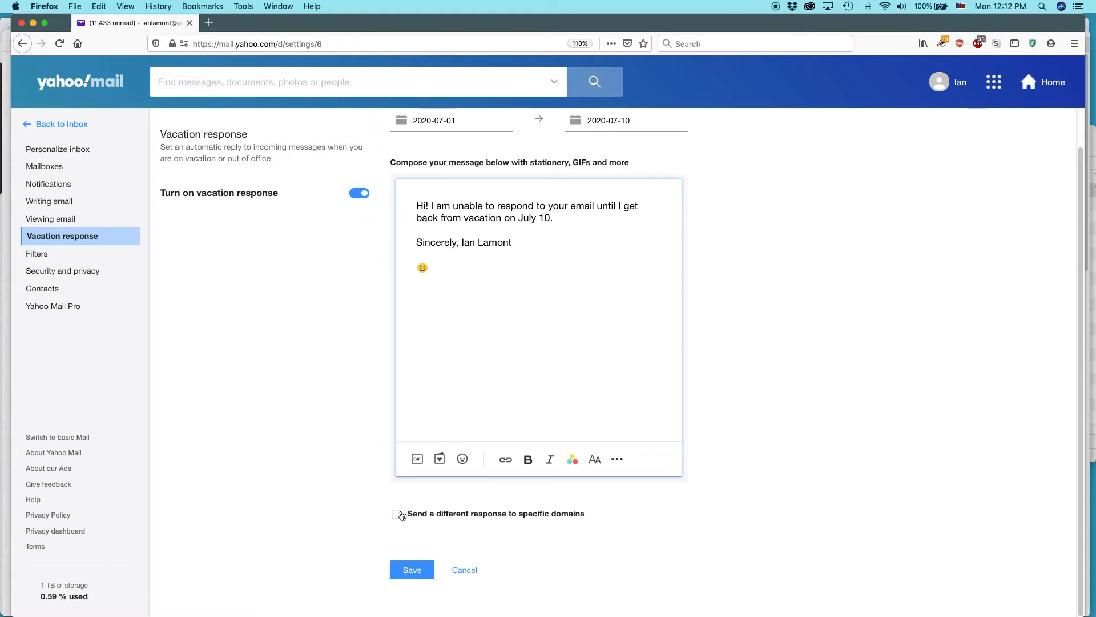
left_click(397, 514)
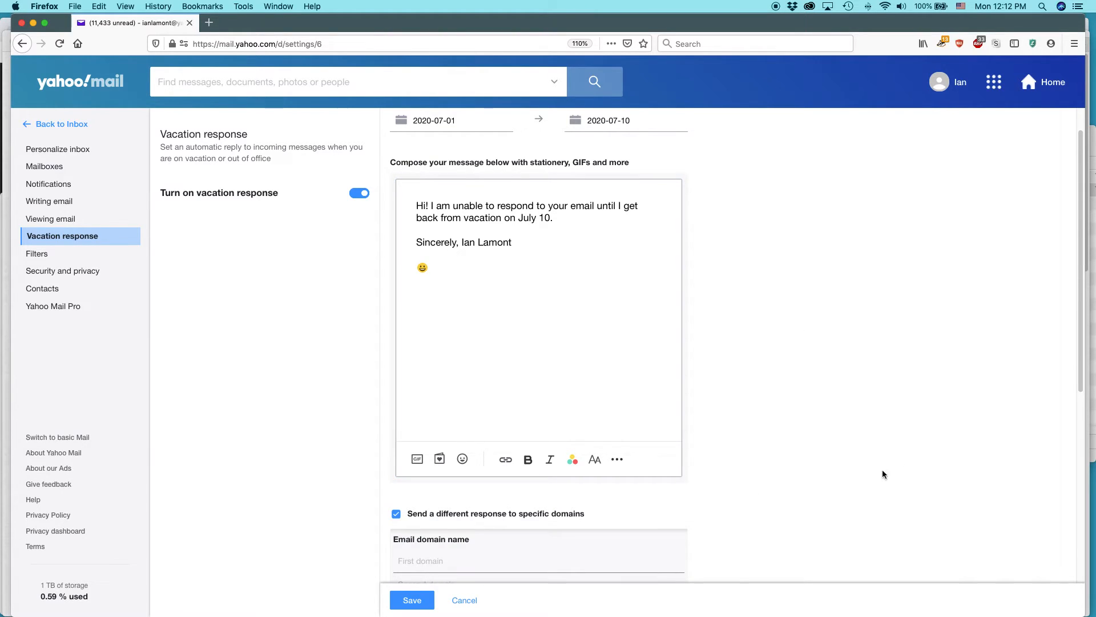
scroll("down", 3)
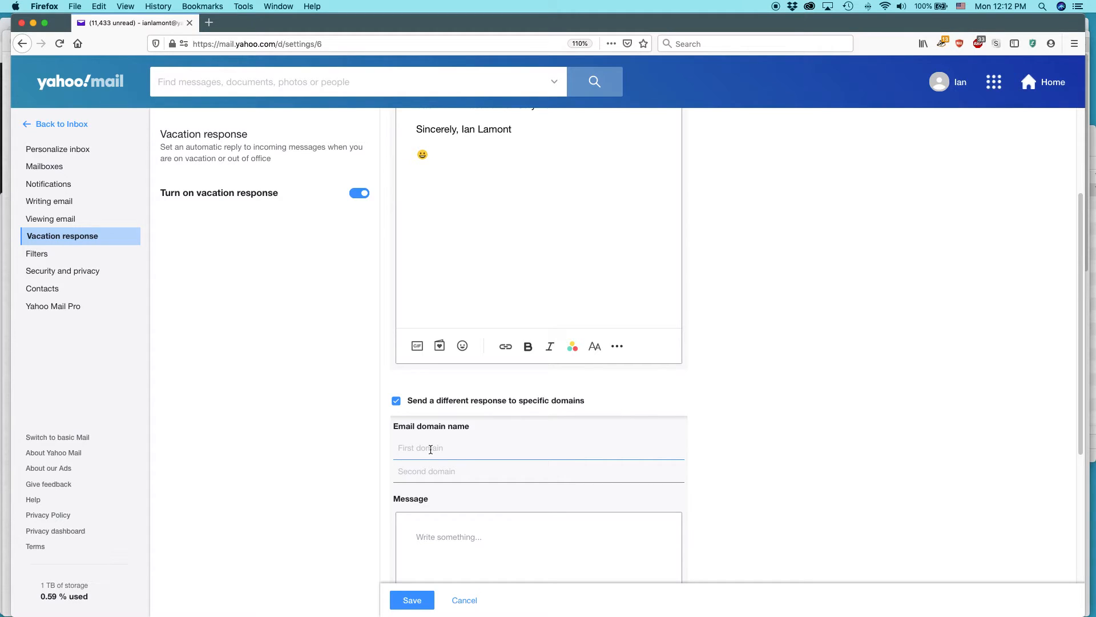
type("i30media.com")
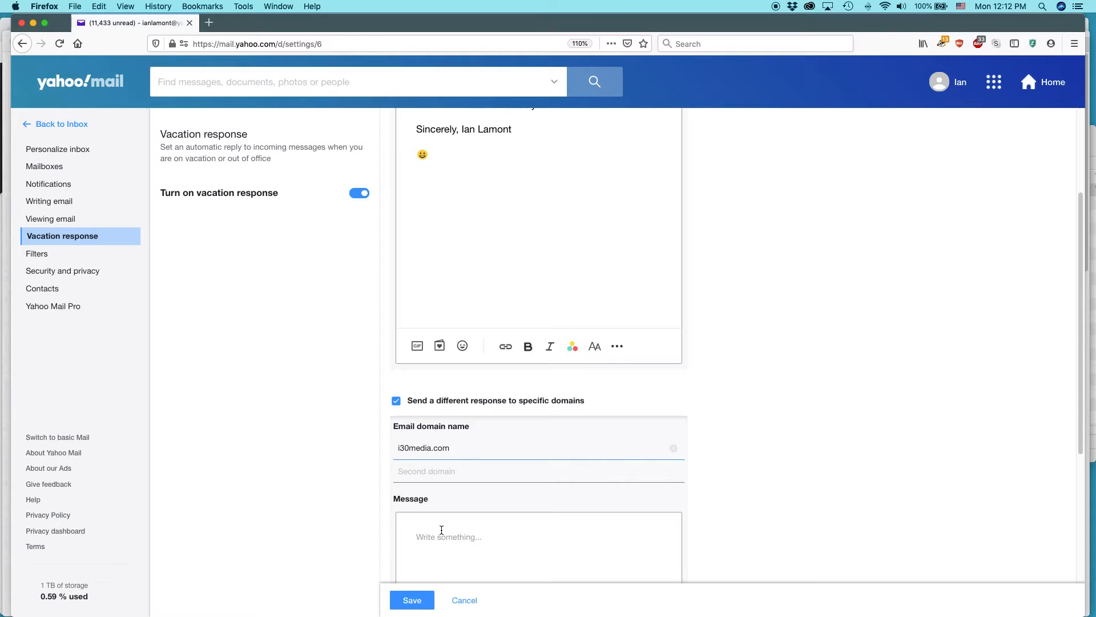
scroll("down", 3)
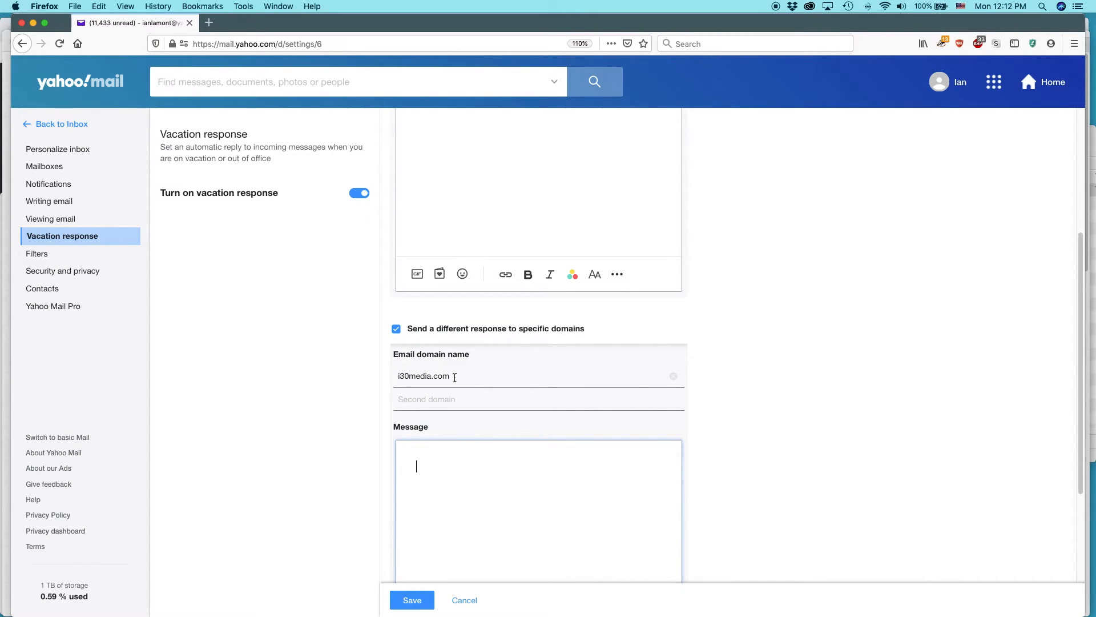
mouse_move(423, 418)
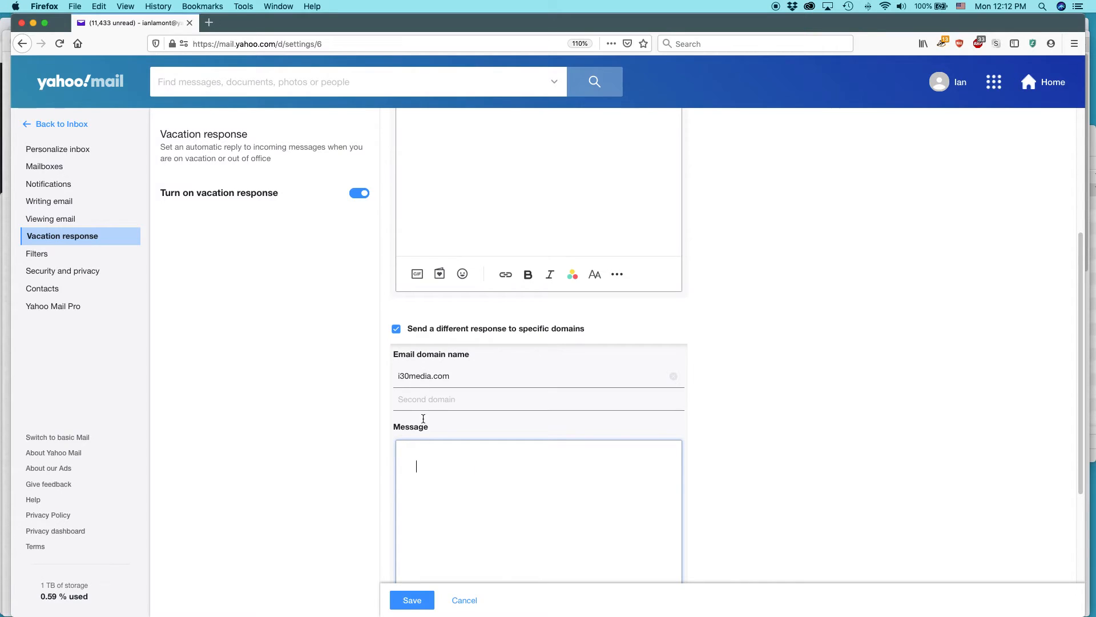
- Type the domain reply: on vacation until mid-July, please see Bob or Judy, signed ', President'
type("Sorry, I am on")
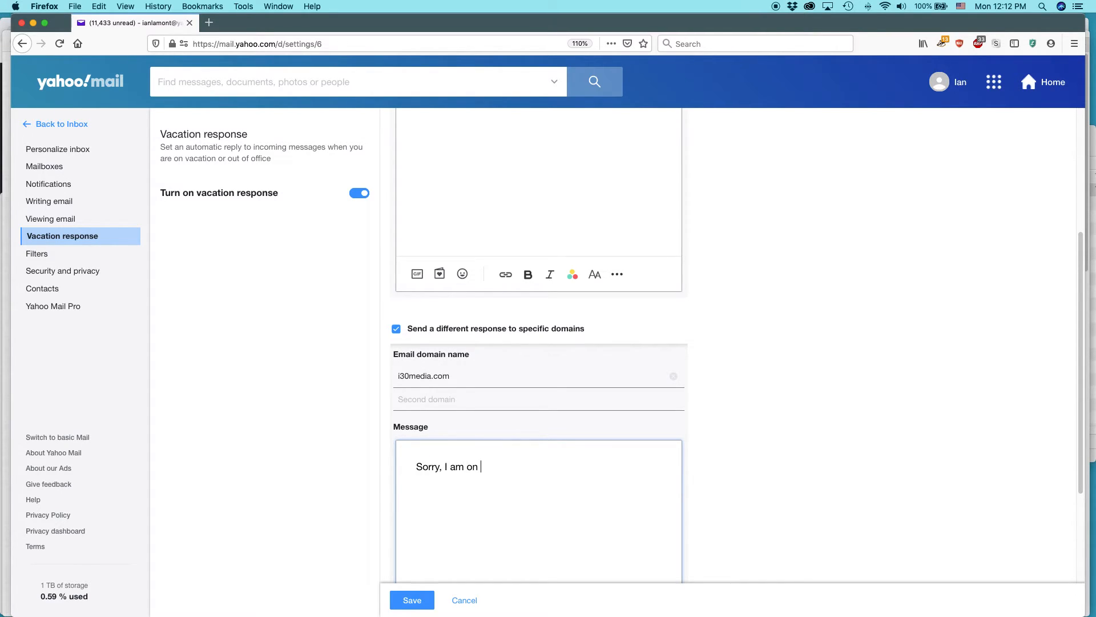
type("vacation")
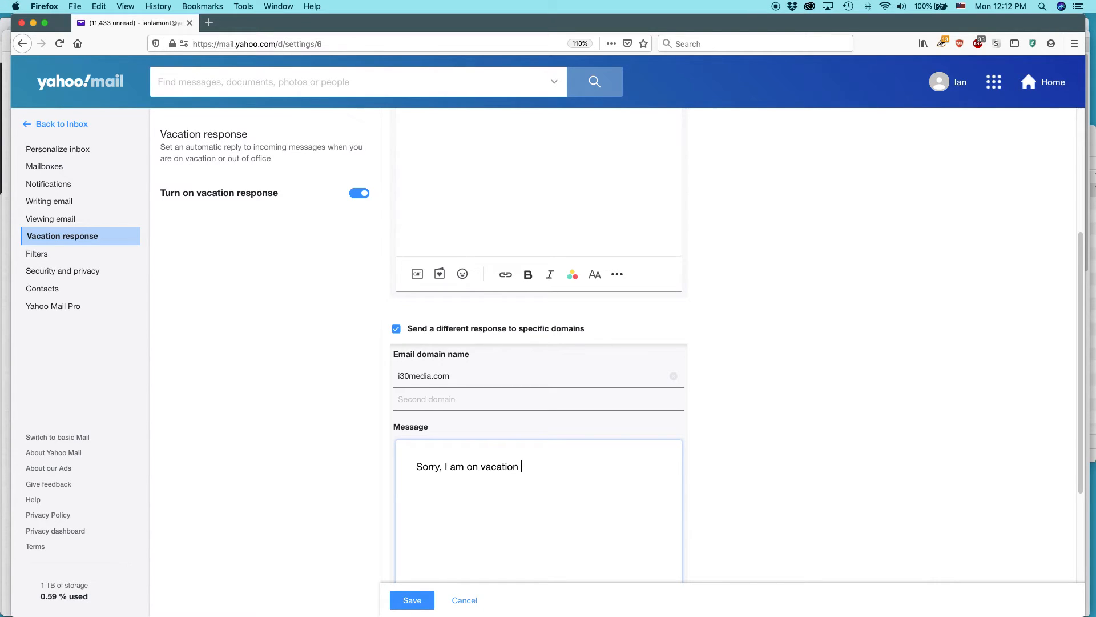
type("until mid")
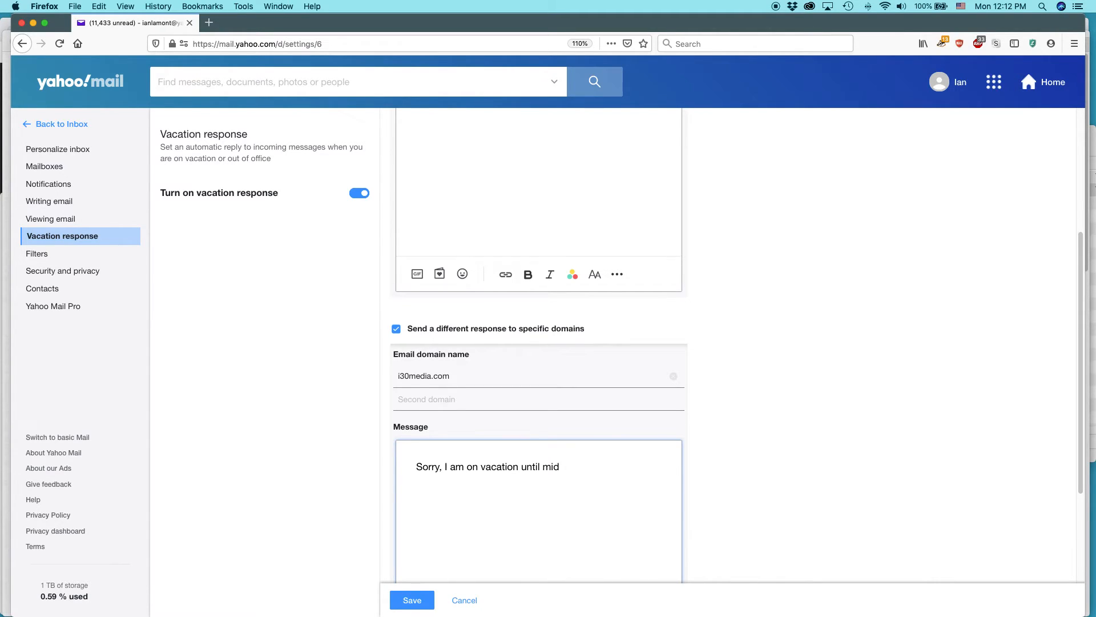
type("July 13.")
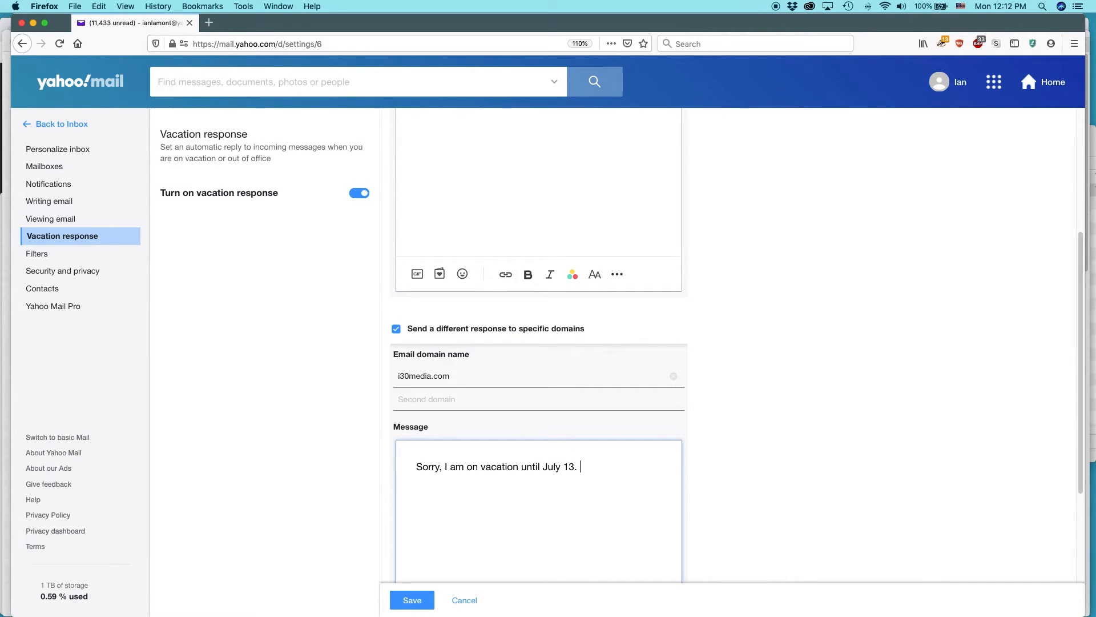
type("P")
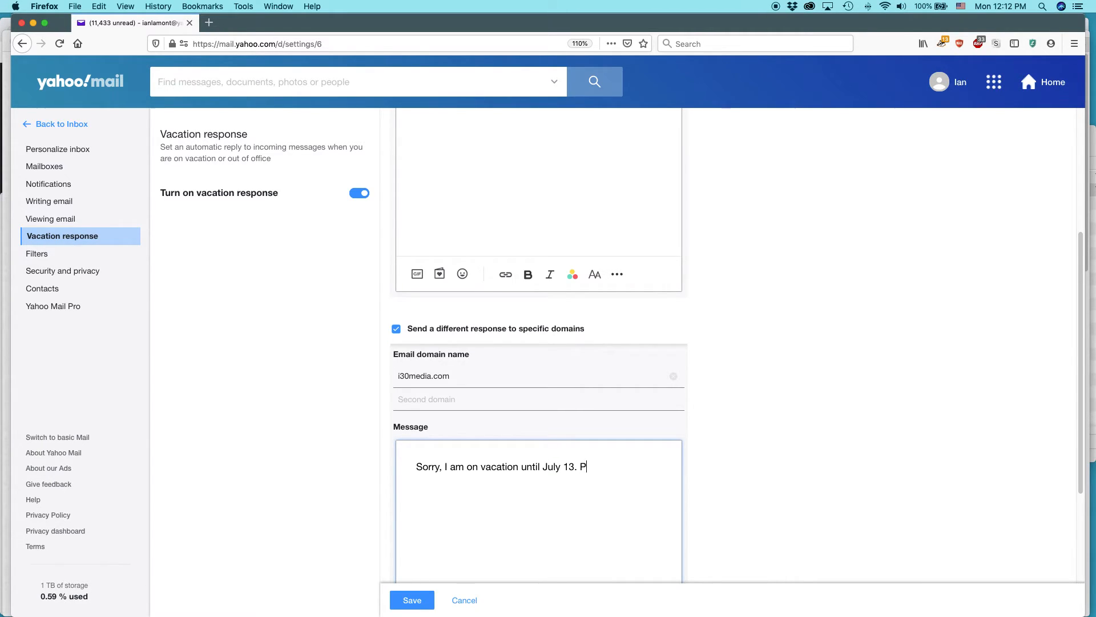
type("lease see Bob")
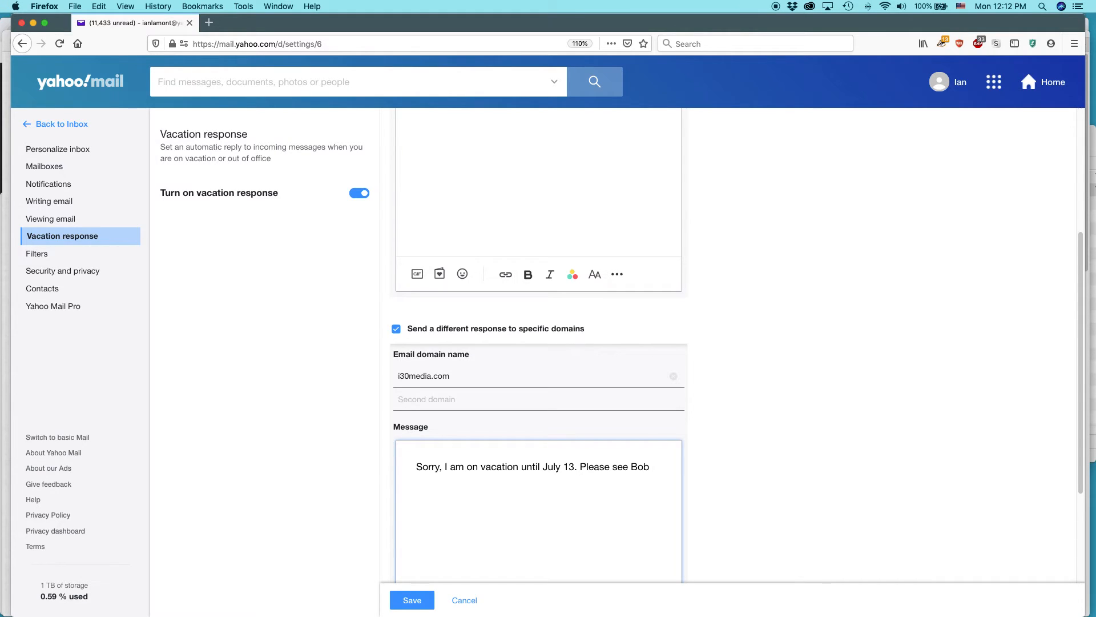
type("or Judy with any questions.")
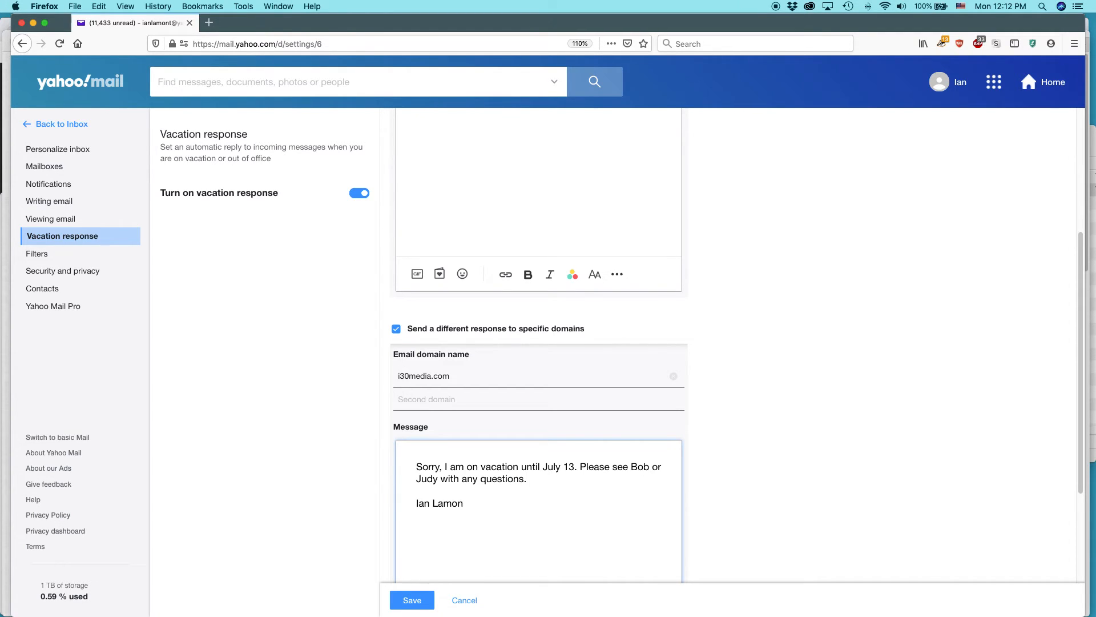
type(",")
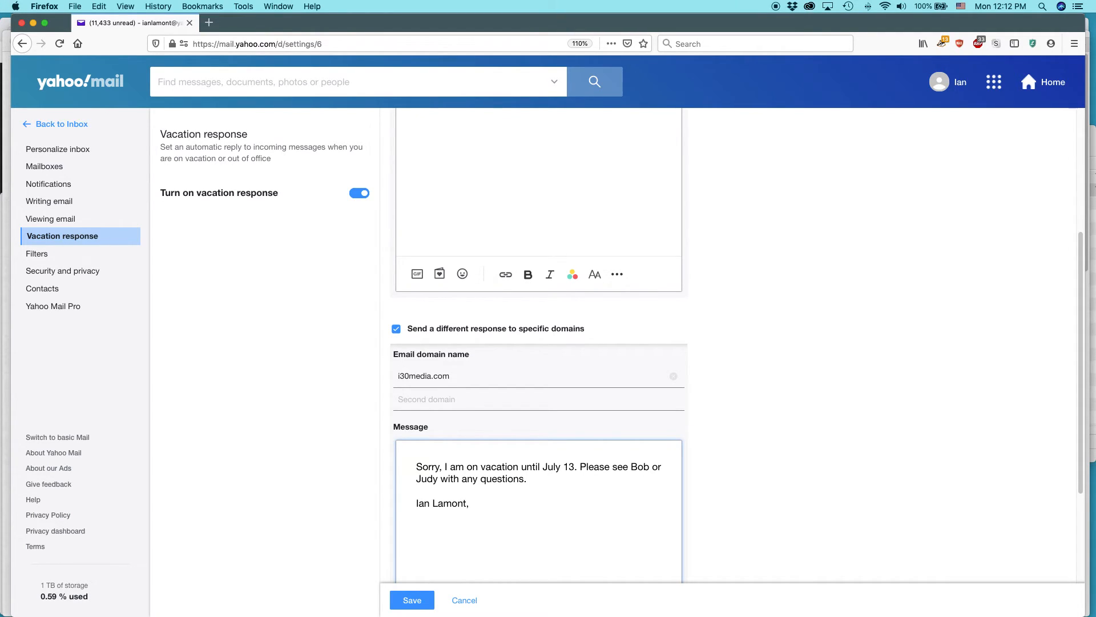
type("President")
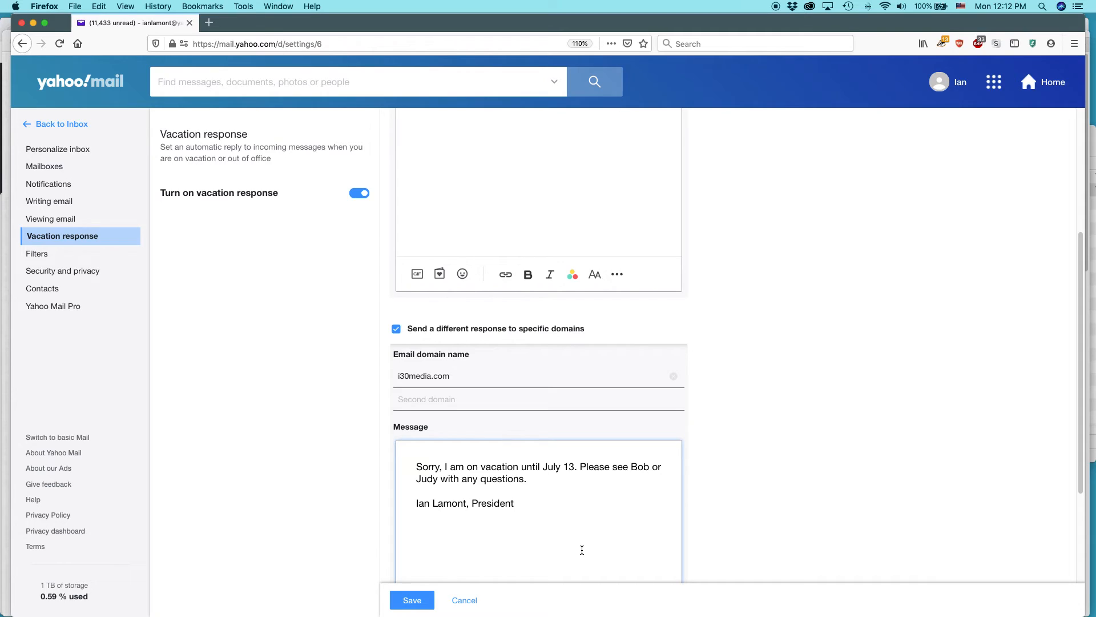
- Save the vacation response settings, then switch to Safari showing in30minutes.com
left_click(412, 600)
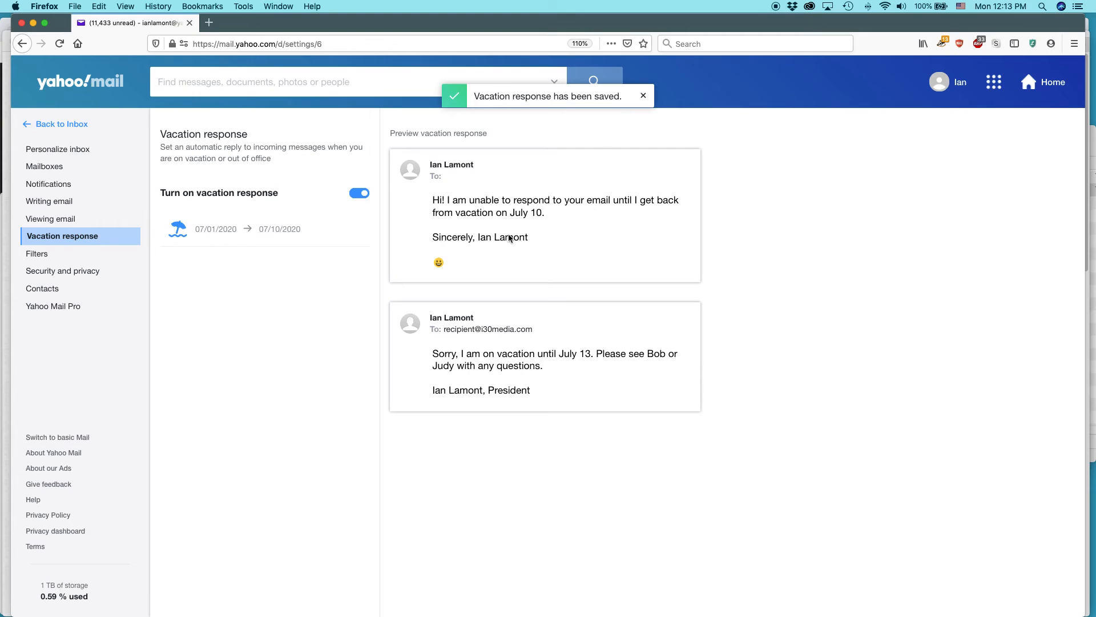
mouse_move(538, 226)
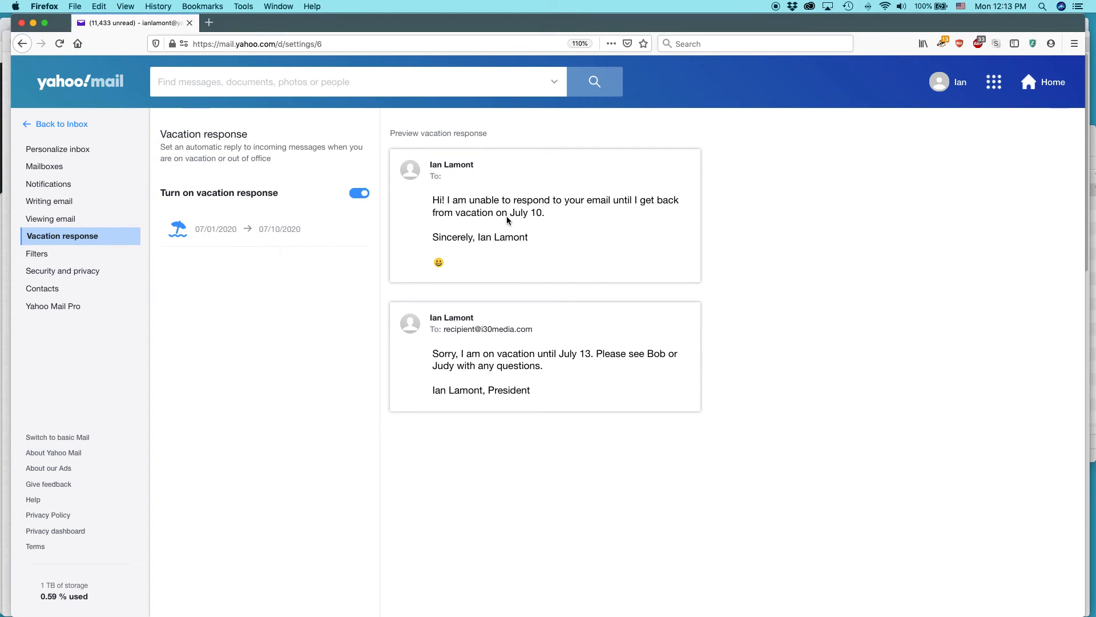
mouse_move(480, 329)
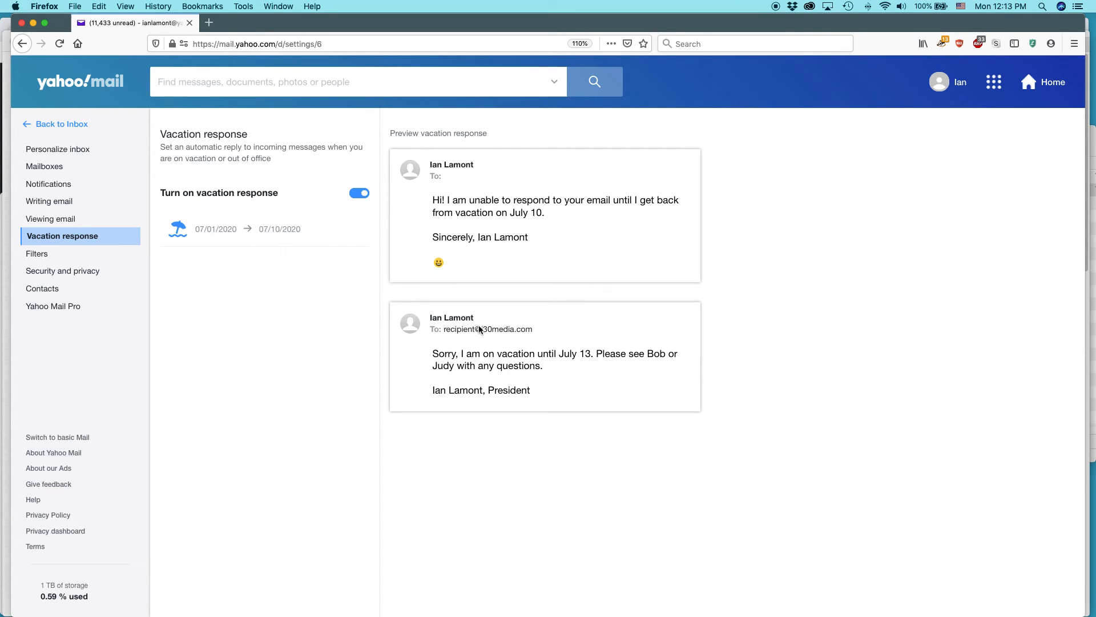
mouse_move(511, 336)
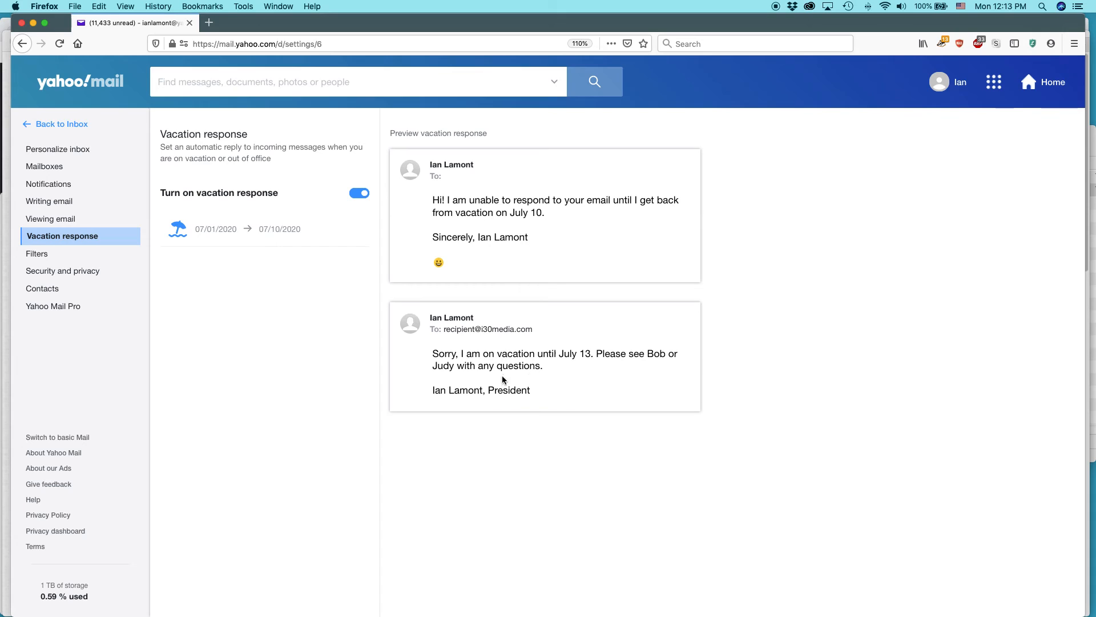
mouse_move(508, 376)
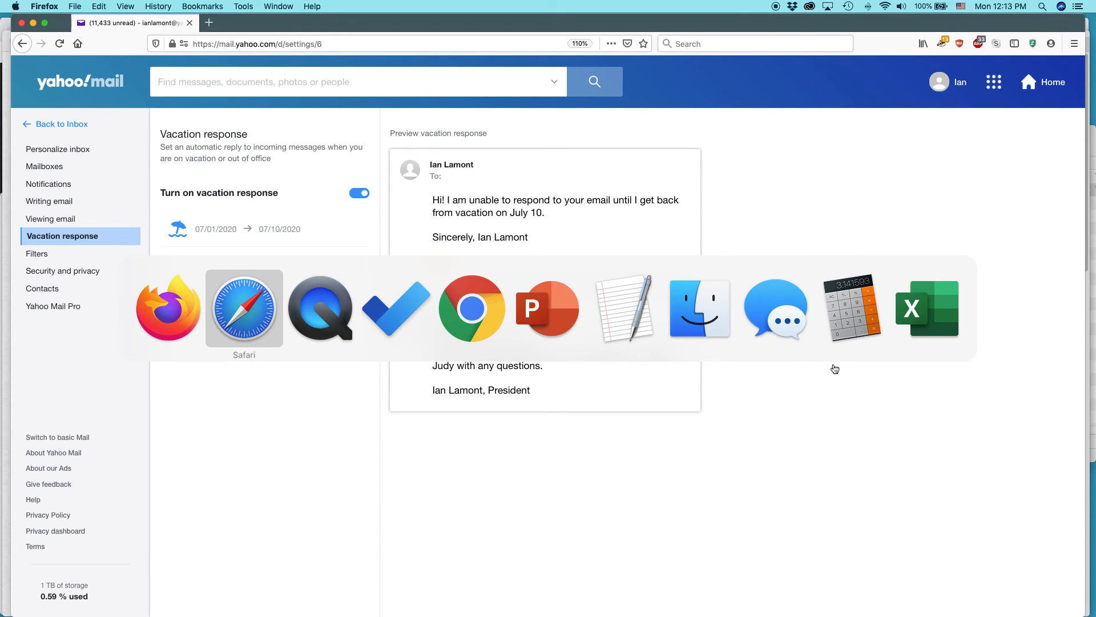
left_click(243, 309)
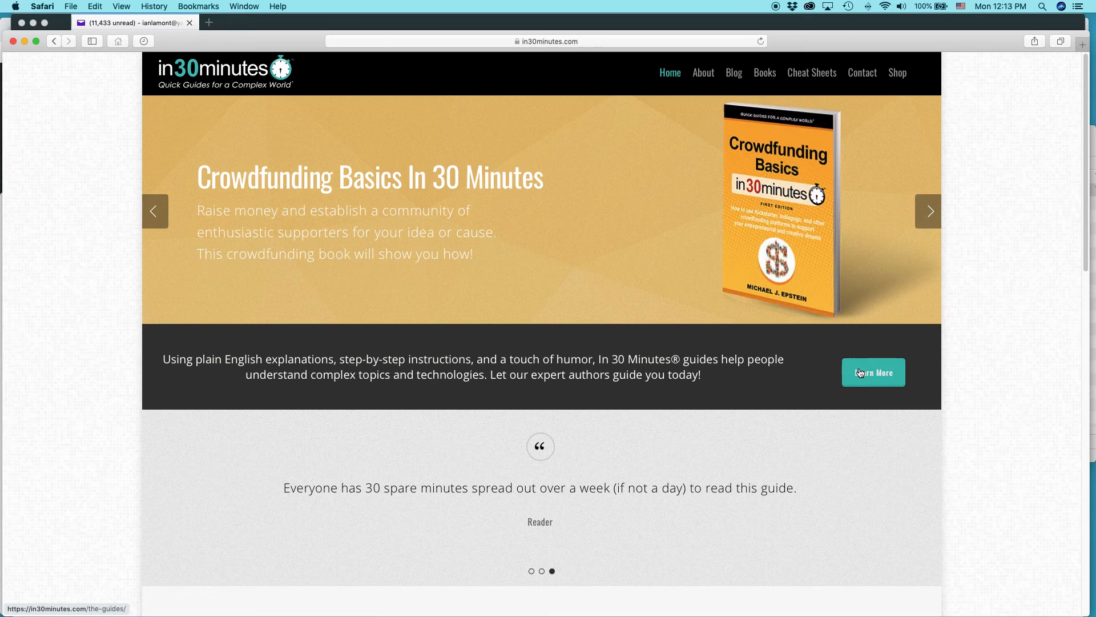